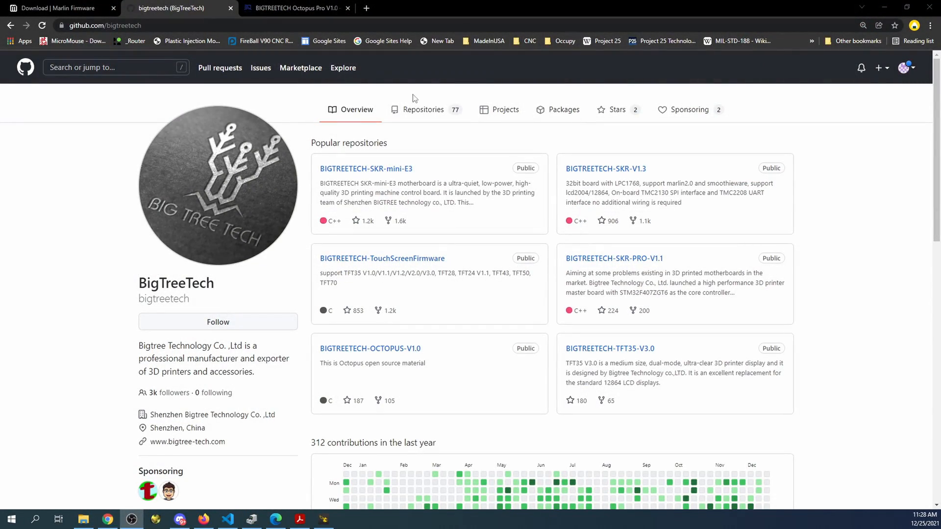
Filter BigTreeTech's GitHub repositories by 'octop' to show the OCTOPUS-V1.0 and OCTOPUS-Pro repositories
{"action": "left_click", "coordinate": [423, 110]}
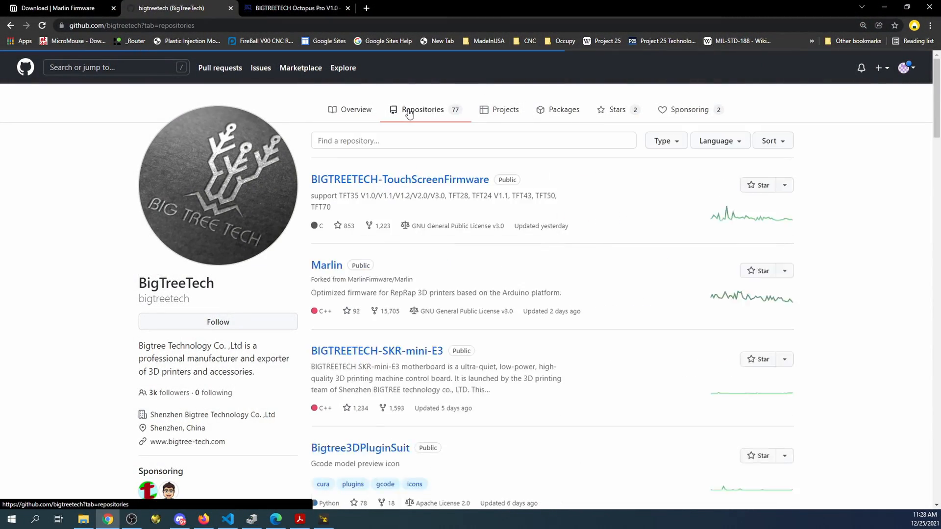
{"action": "left_click", "coordinate": [422, 110]}
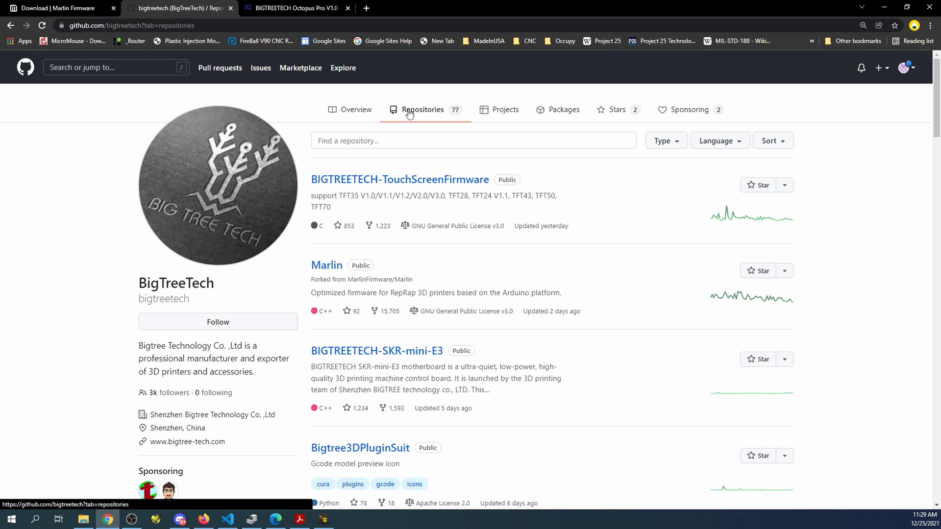
{"action": "left_click", "coordinate": [116, 67]}
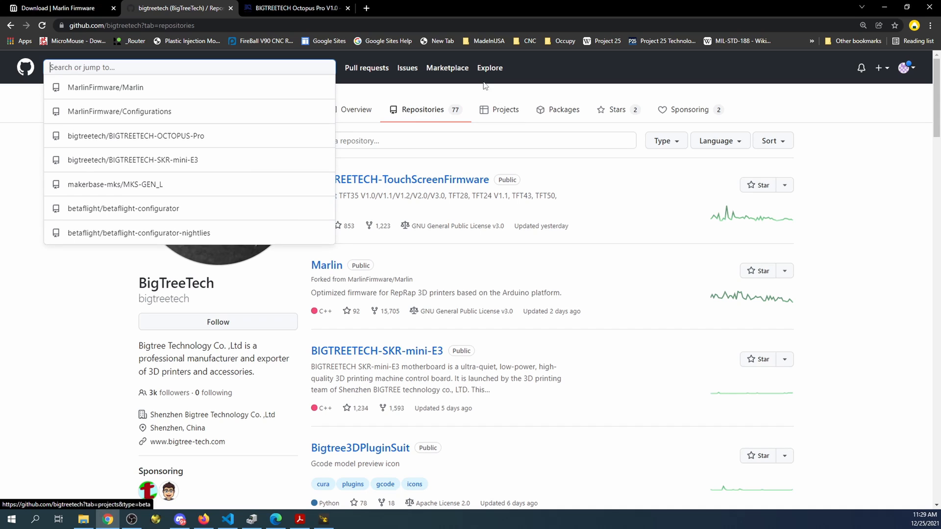
{"action": "left_click", "coordinate": [473, 140]}
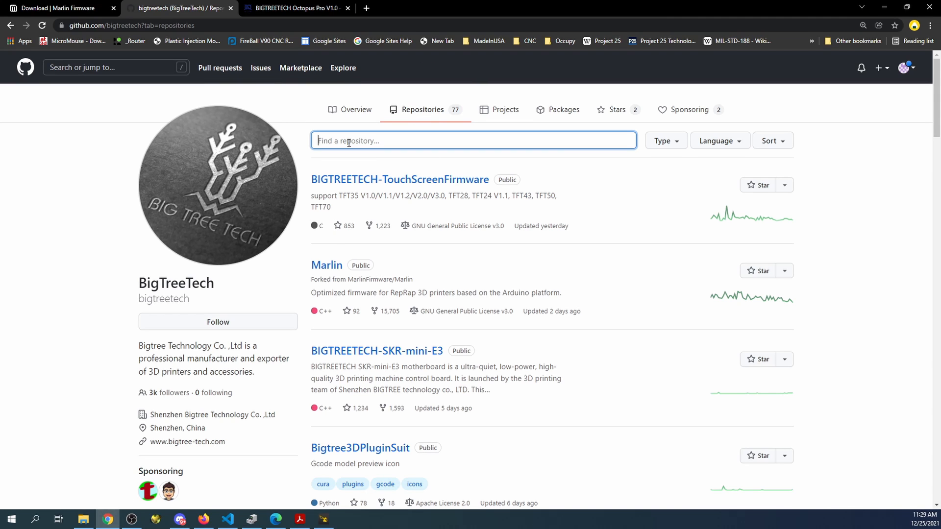
{"action": "type", "text": "o"}
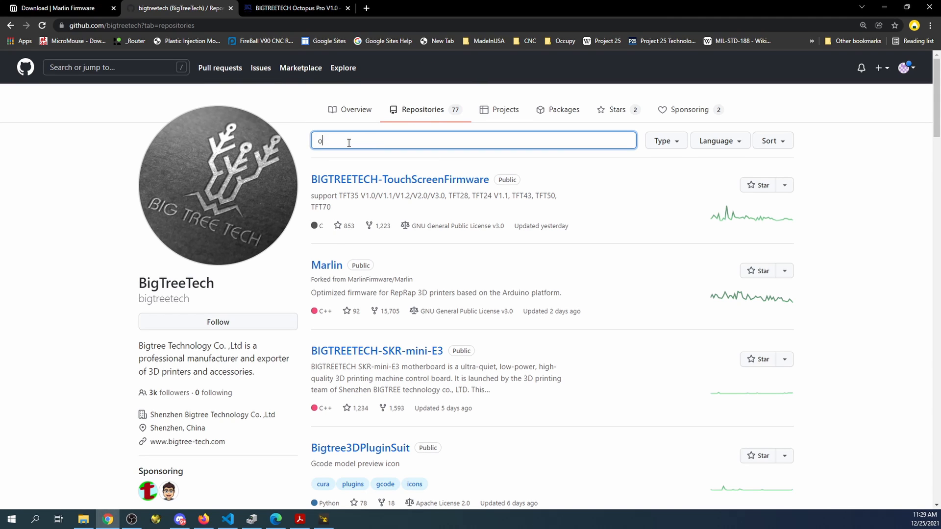
{"action": "type", "text": "ctop"}
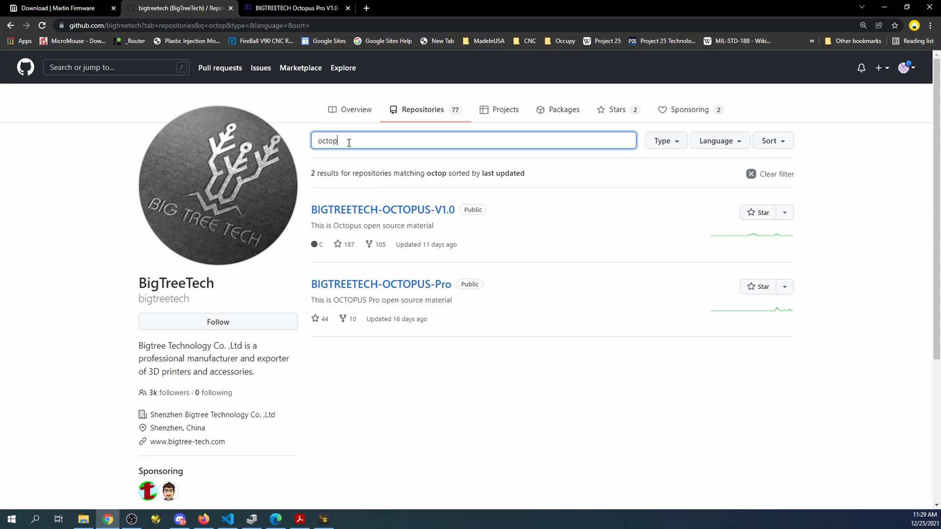
{"action": "left_click", "coordinate": [381, 284]}
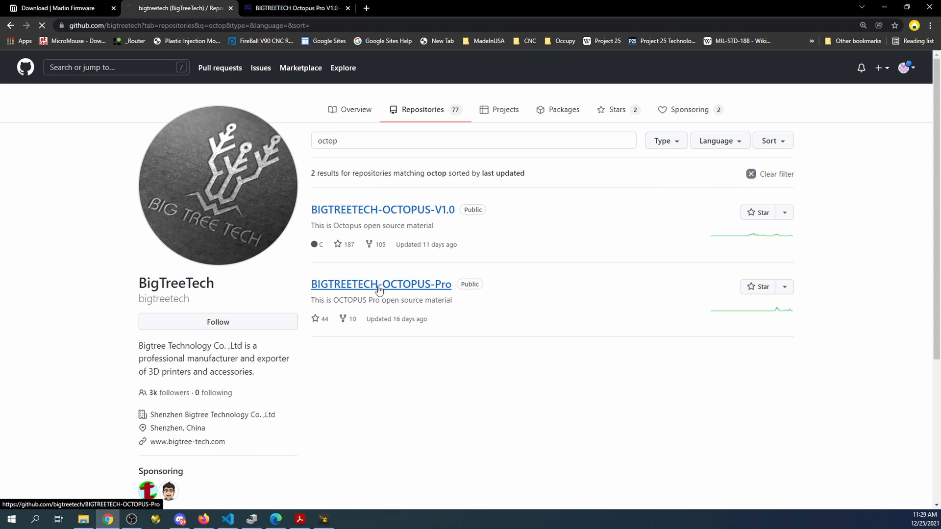
Open the OCTOPUS-Pro repository and highlight the README's jumper-selected driver voltage paragraph
{"action": "left_click", "coordinate": [380, 284]}
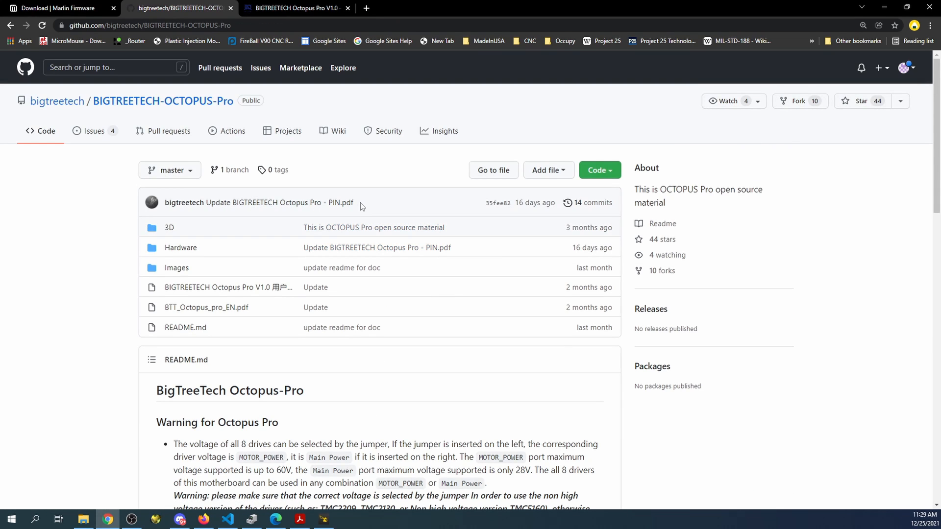
{"action": "scroll", "scroll_direction": "down", "scroll_amount": 3}
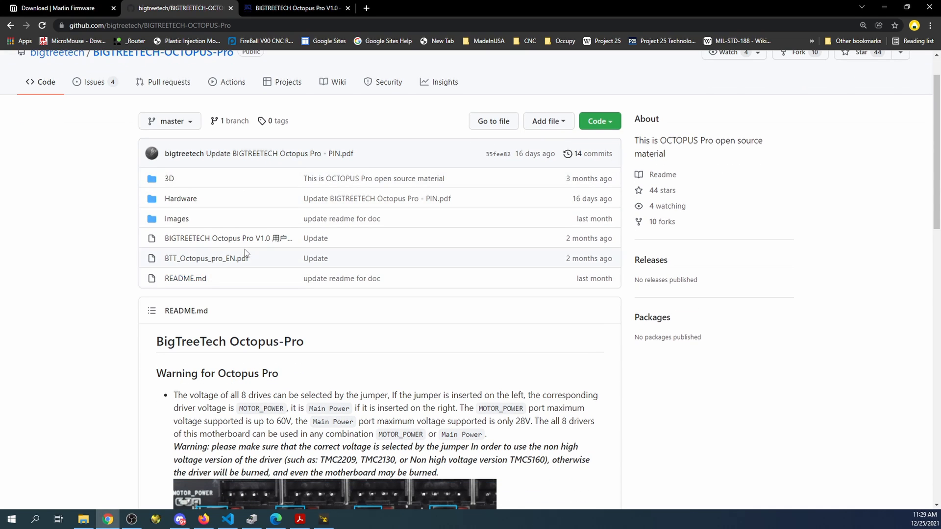
{"action": "scroll", "scroll_direction": "down", "scroll_amount": 3}
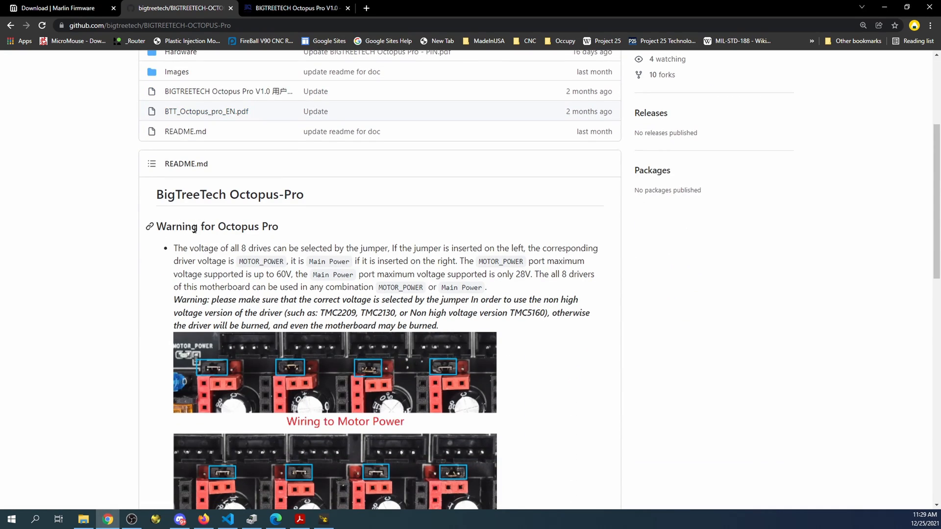
{"action": "left_click_drag", "start_coordinate": [173, 248], "coordinate": [334, 248]}
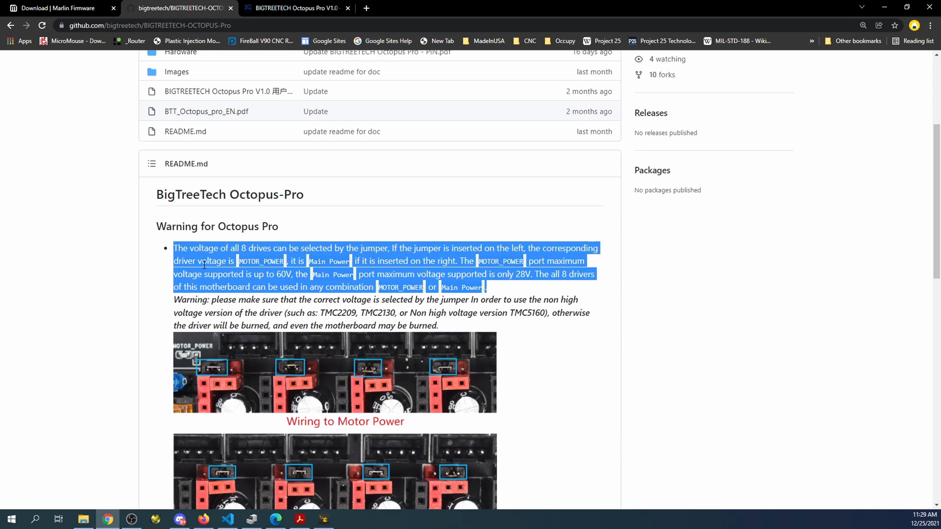
{"action": "left_click", "coordinate": [152, 282]}
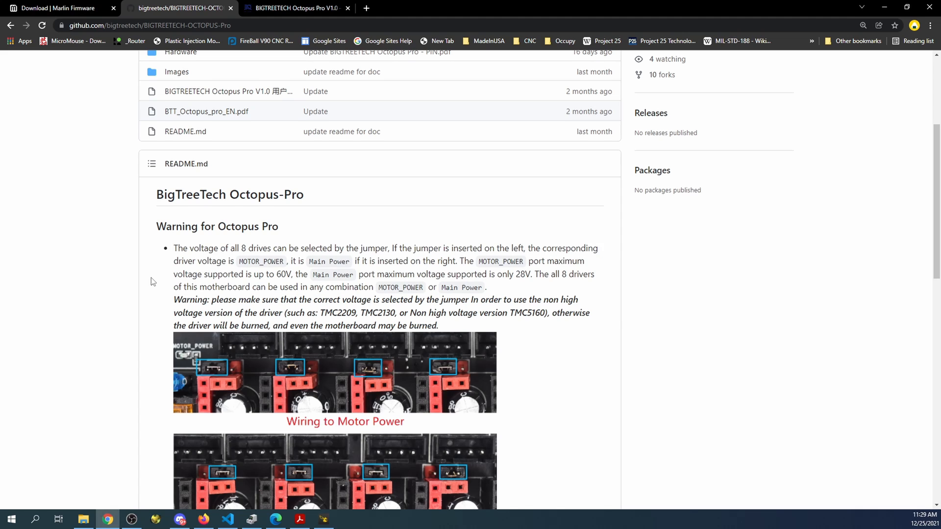
Highlight the non high voltage driver examples, then scroll down to the board wiring diagram
{"action": "scroll", "scroll_direction": "down", "scroll_amount": 3}
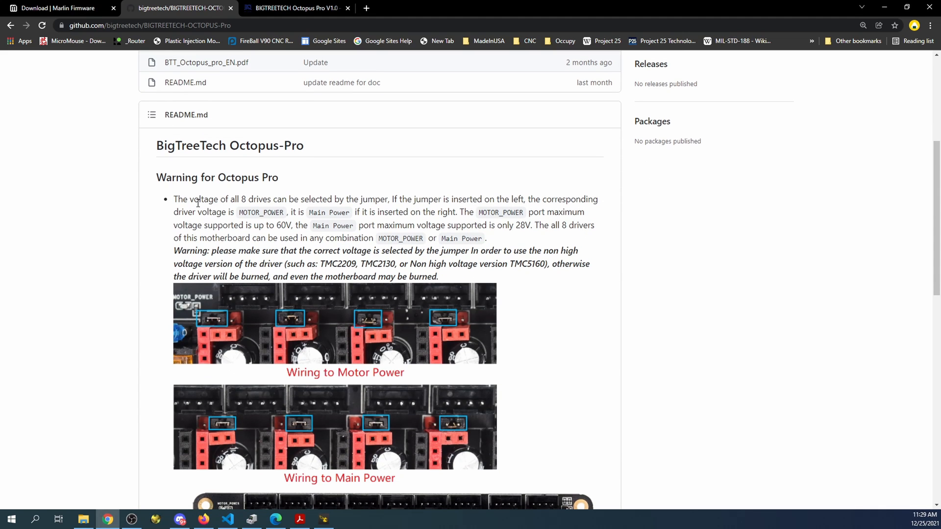
{"action": "mouse_move", "coordinate": [274, 243]}
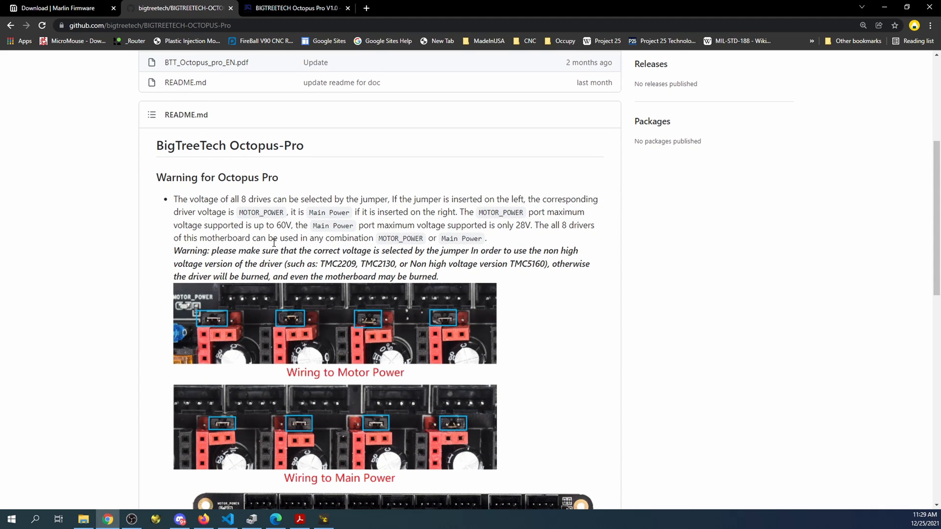
{"action": "mouse_move", "coordinate": [222, 321]}
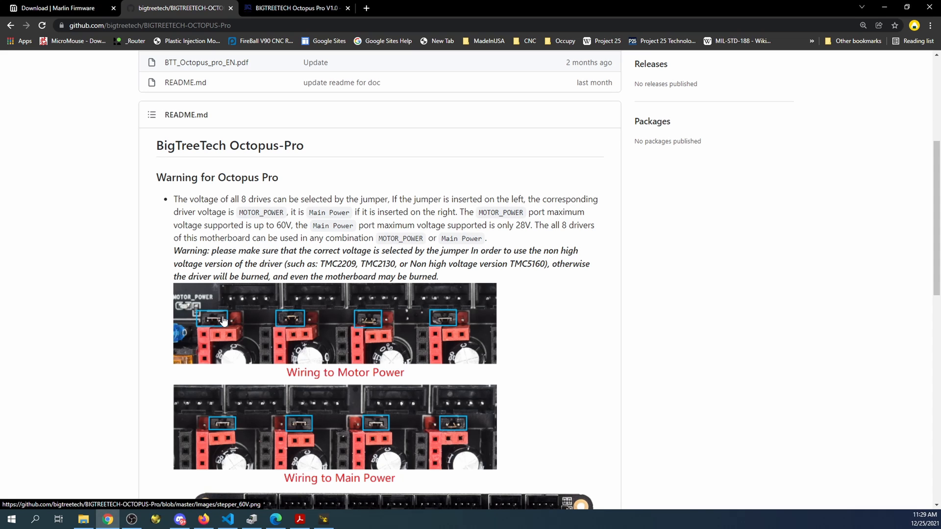
{"action": "scroll", "scroll_direction": "down", "scroll_amount": 3}
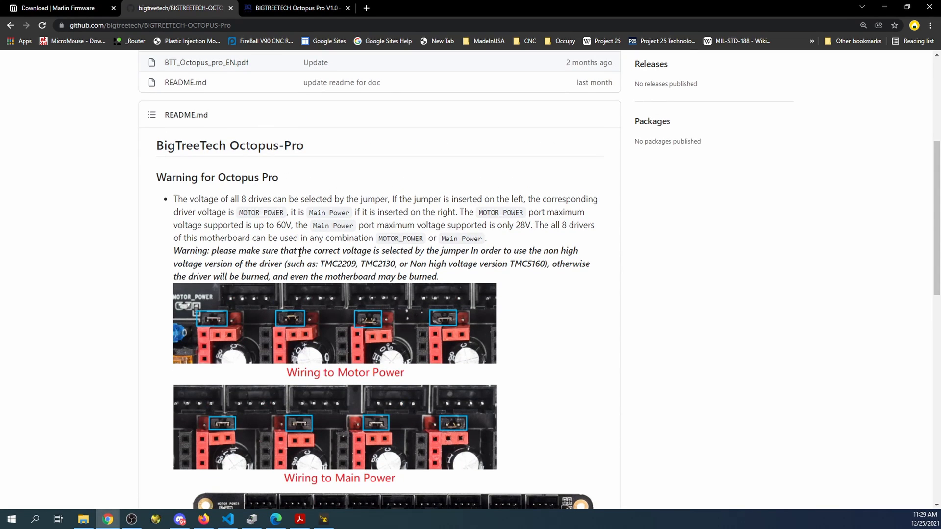
{"action": "left_click_drag", "start_coordinate": [320, 264], "coordinate": [447, 263]}
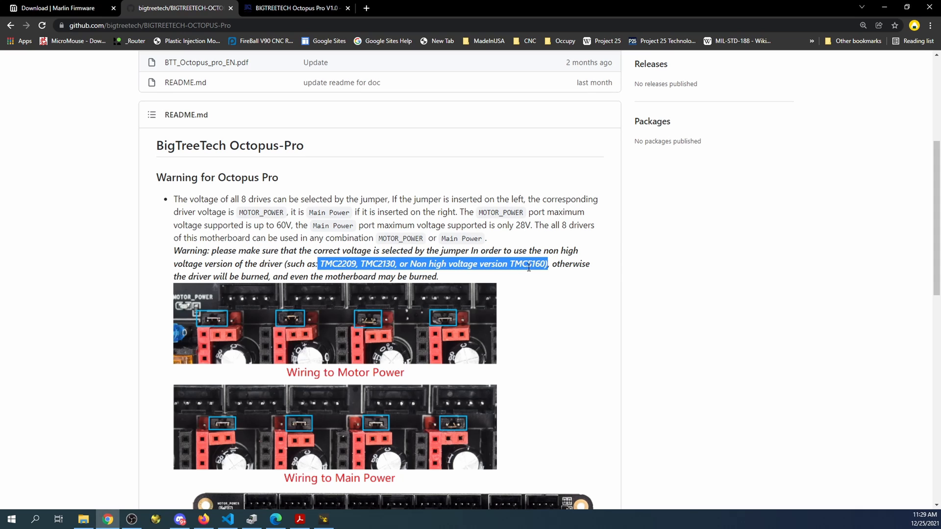
{"action": "scroll", "scroll_direction": "down", "scroll_amount": 3}
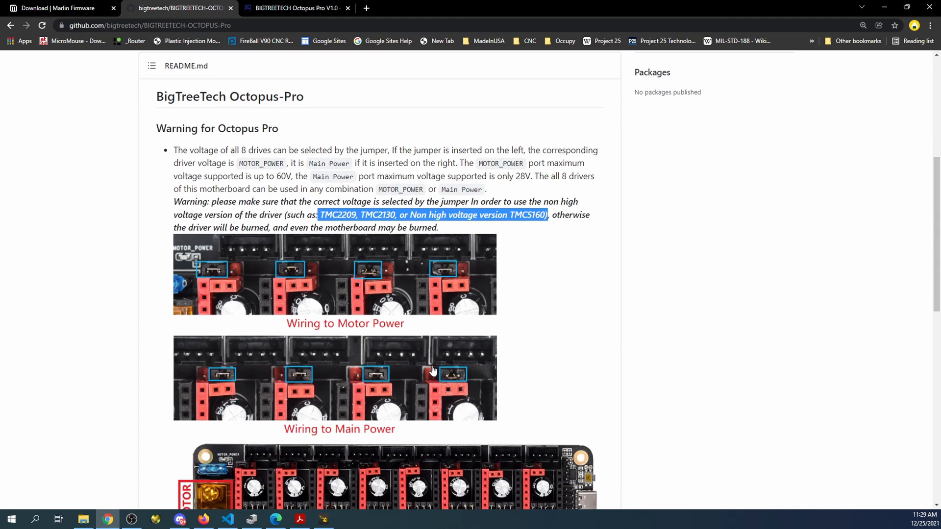
{"action": "mouse_move", "coordinate": [276, 174]}
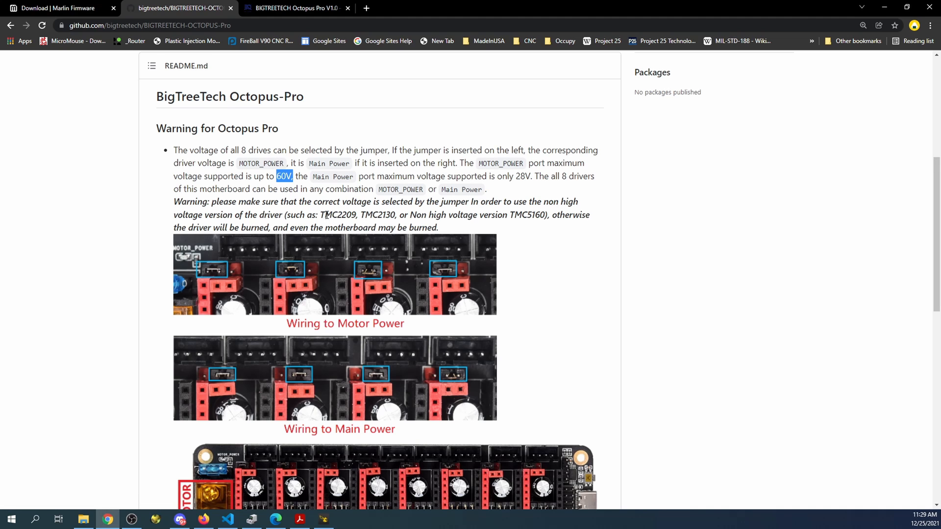
{"action": "left_click_drag", "start_coordinate": [321, 215], "coordinate": [488, 214]}
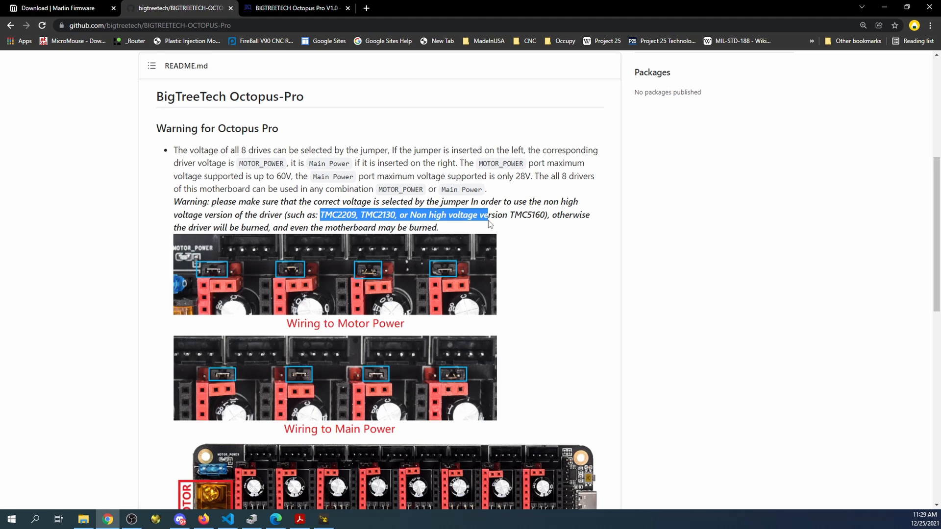
{"action": "scroll", "scroll_direction": "down", "scroll_amount": 3}
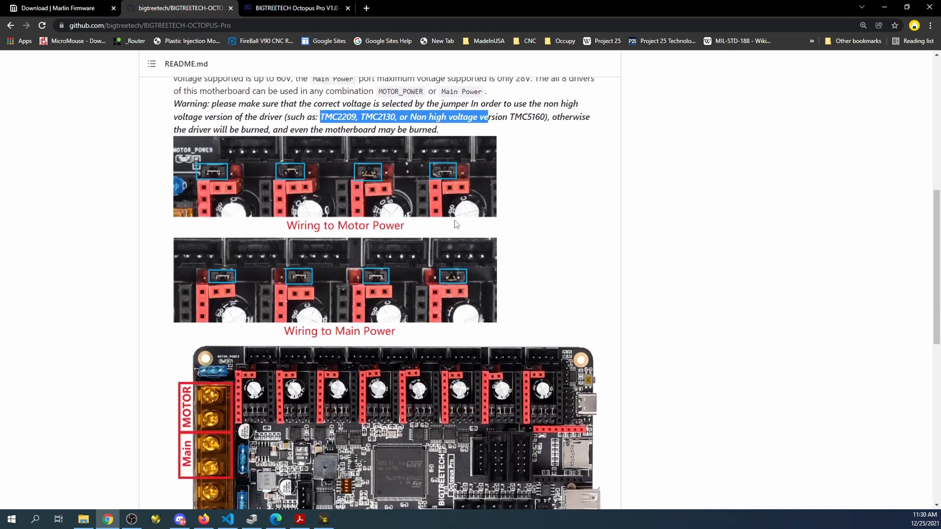
{"action": "scroll", "scroll_direction": "down", "scroll_amount": 3}
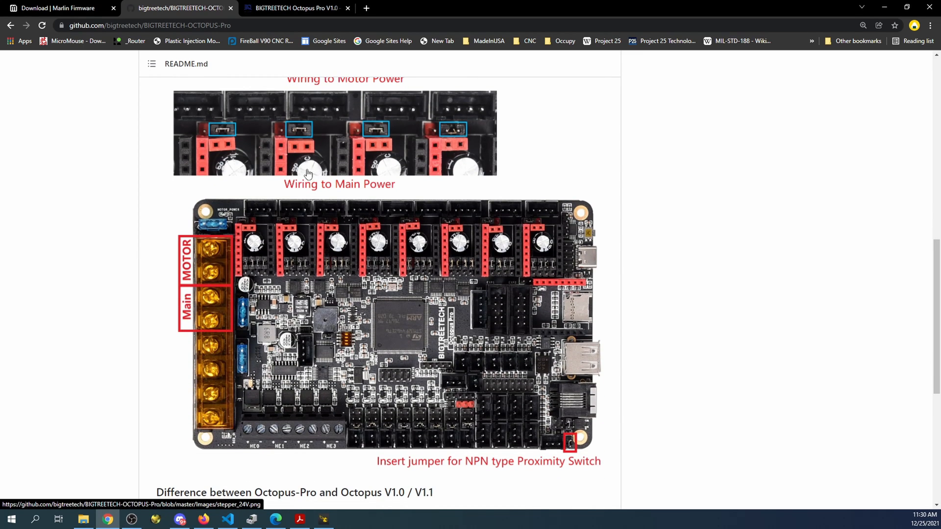
Scroll to the README's end: differences from Octopus V1.0/V1.1, Firmware and Review notes
{"action": "scroll", "scroll_direction": "down", "scroll_amount": 3}
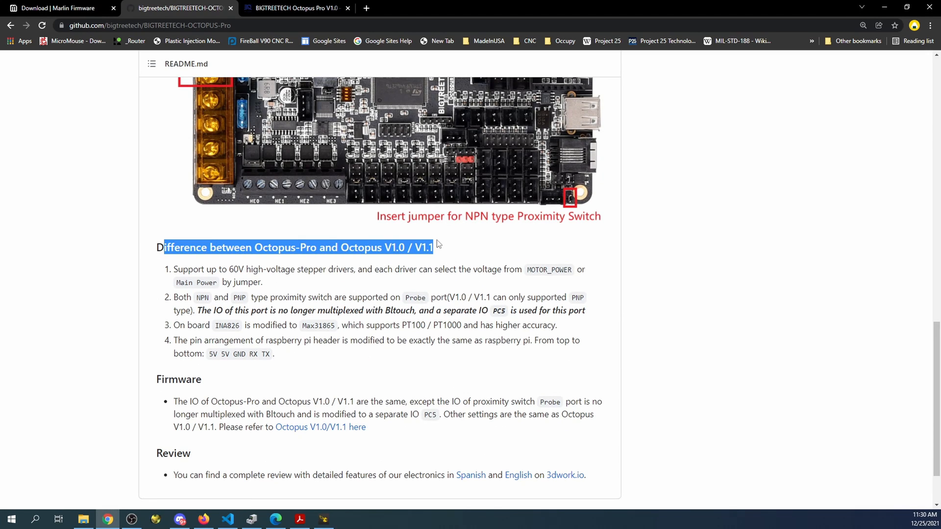
{"action": "mouse_move", "coordinate": [342, 259]}
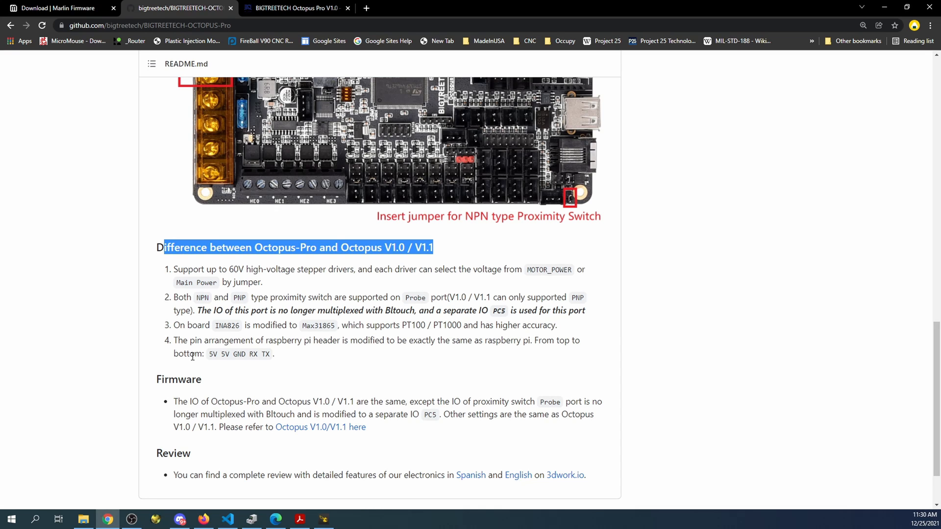
{"action": "mouse_move", "coordinate": [294, 324]}
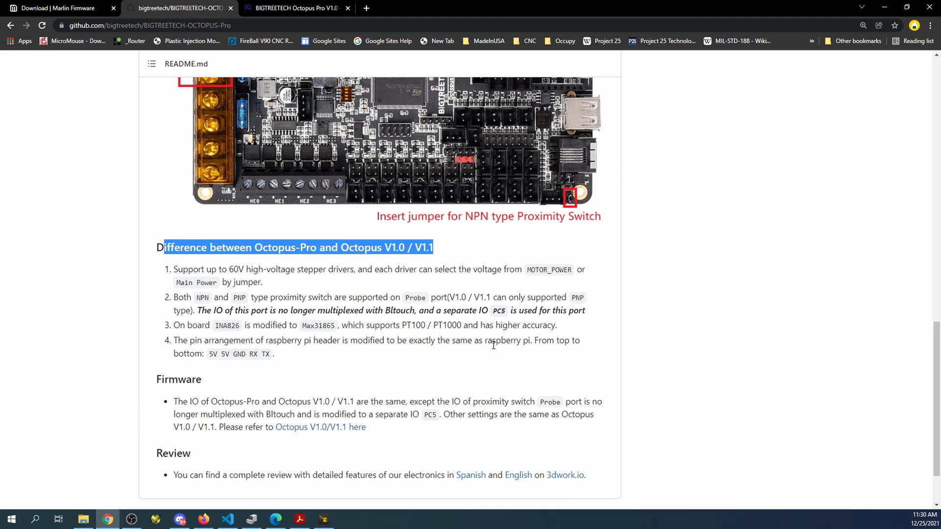
{"action": "scroll", "scroll_direction": "down", "scroll_amount": 3}
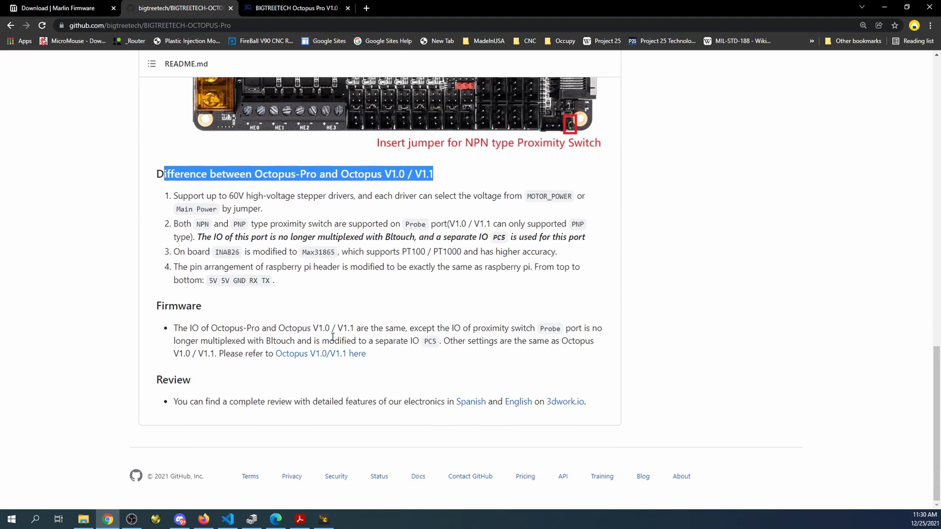
{"action": "mouse_move", "coordinate": [310, 341]}
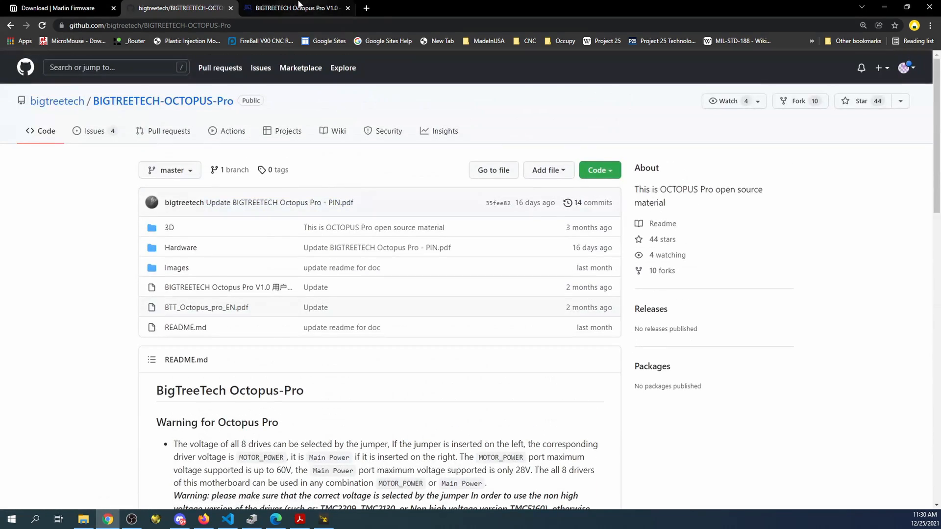
Compare the F446 and F429 chip variants on the BIQU Octopus Pro store page
{"action": "left_click", "coordinate": [294, 8]}
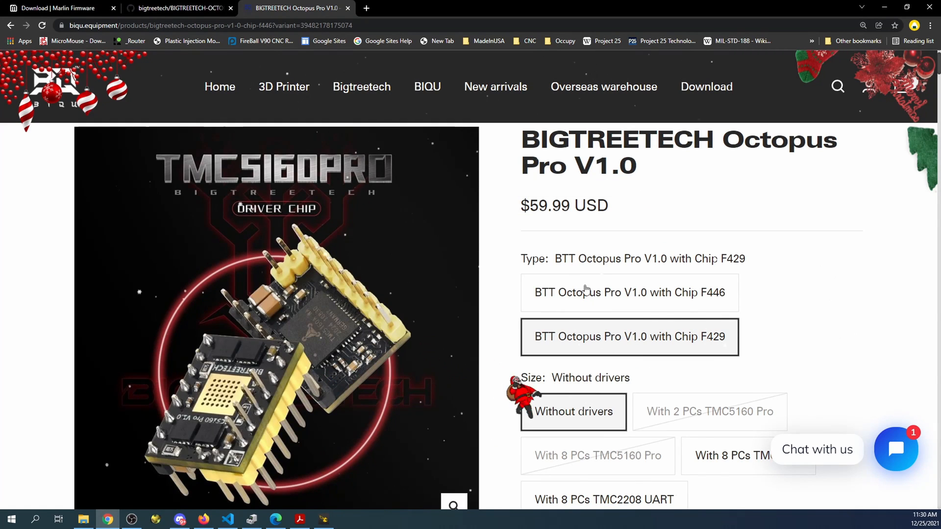
{"action": "left_click", "coordinate": [628, 292]}
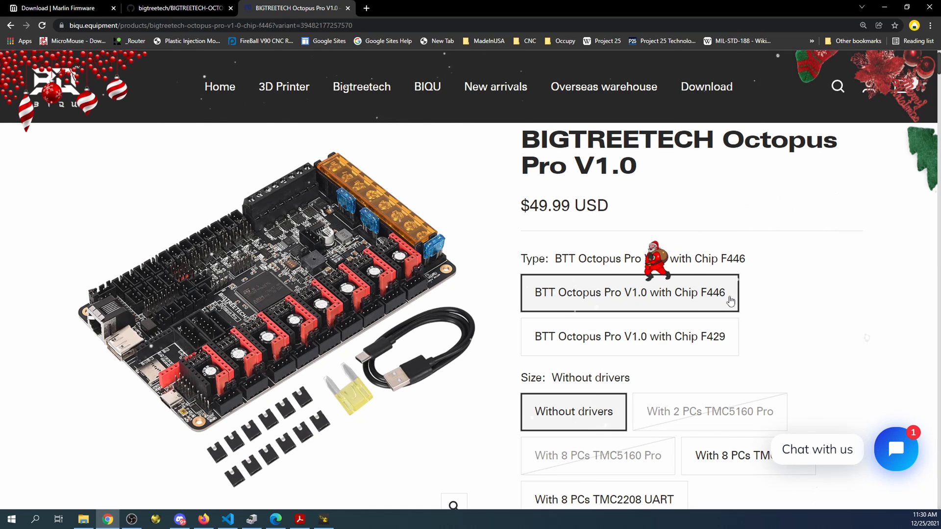
{"action": "left_click", "coordinate": [629, 337]}
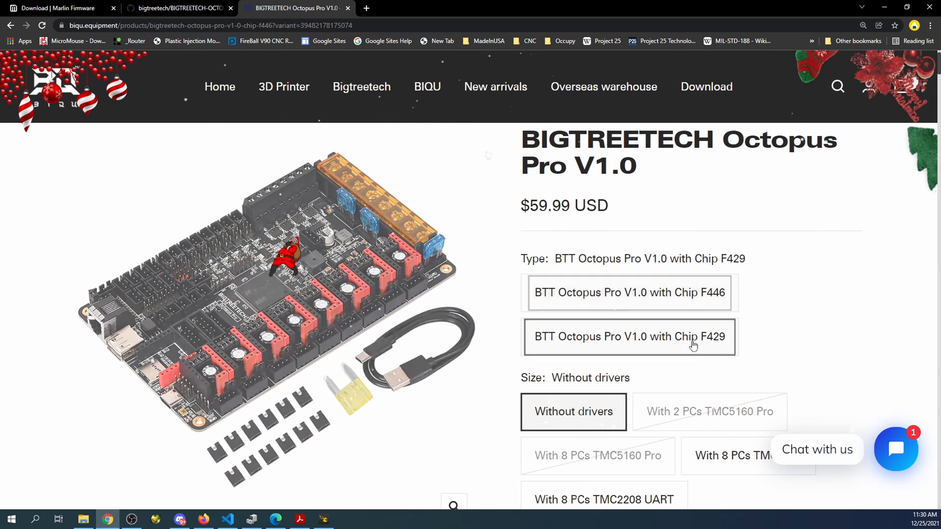
{"action": "left_click", "coordinate": [629, 337]}
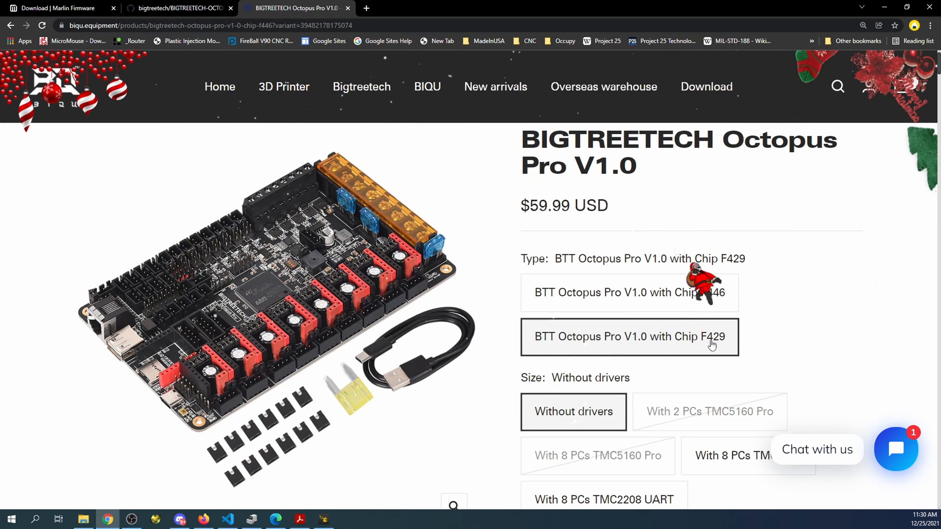
{"action": "mouse_move", "coordinate": [685, 312]}
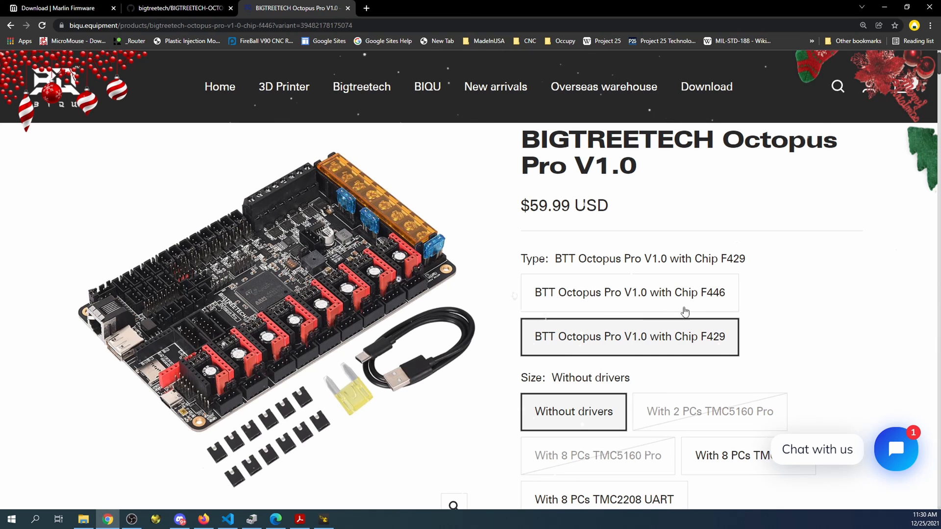
{"action": "left_click", "coordinate": [629, 292]}
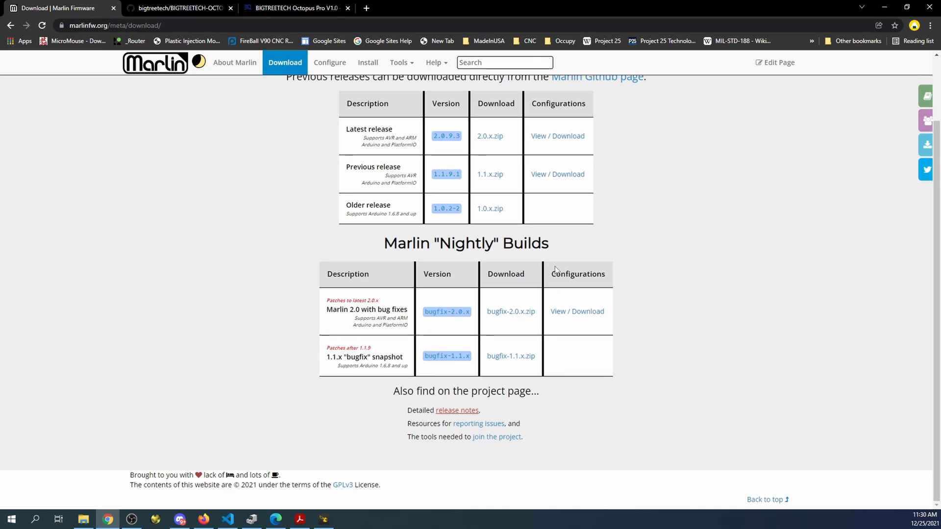
Open Marlin's detailed release notes and scroll through the 2.0.9.3 and 2.0.9.2 GitHub releases
{"action": "scroll", "scroll_direction": "up", "scroll_amount": 3}
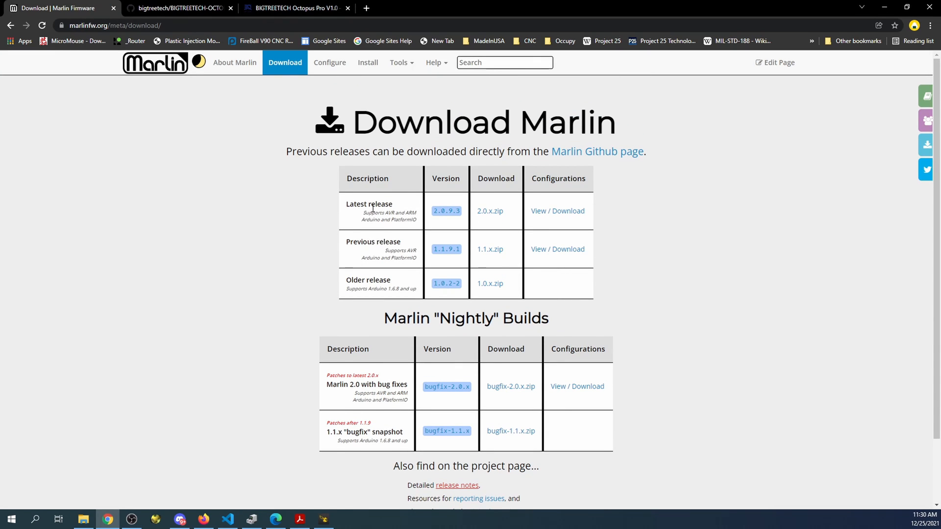
{"action": "mouse_move", "coordinate": [439, 220]}
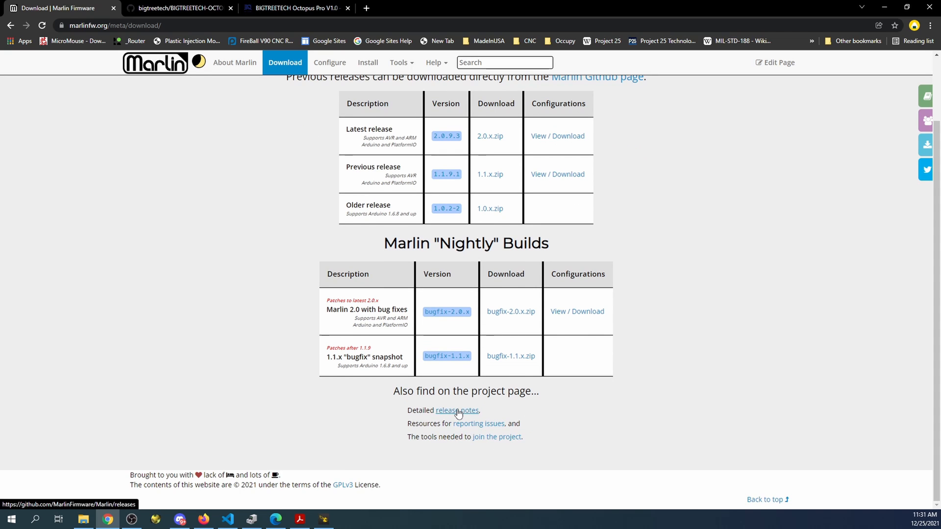
{"action": "left_click", "coordinate": [457, 410]}
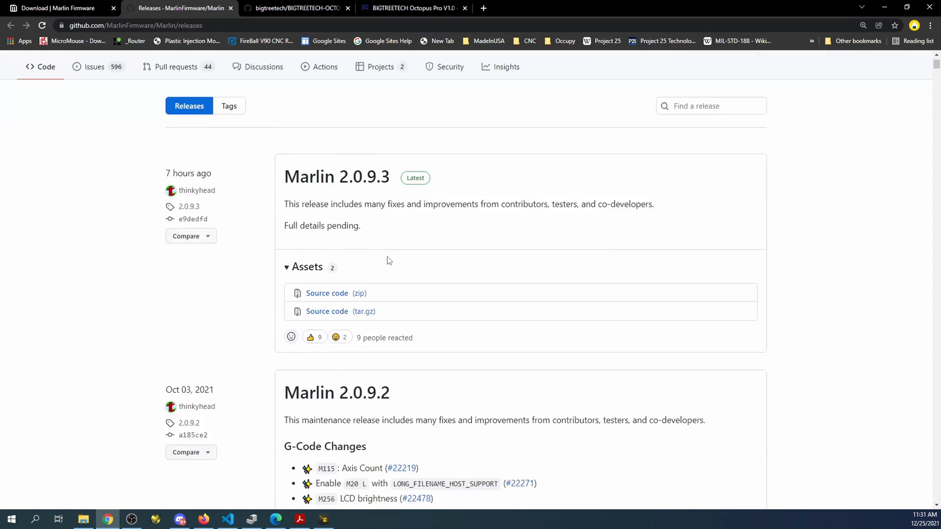
{"action": "scroll", "scroll_direction": "down", "scroll_amount": 3}
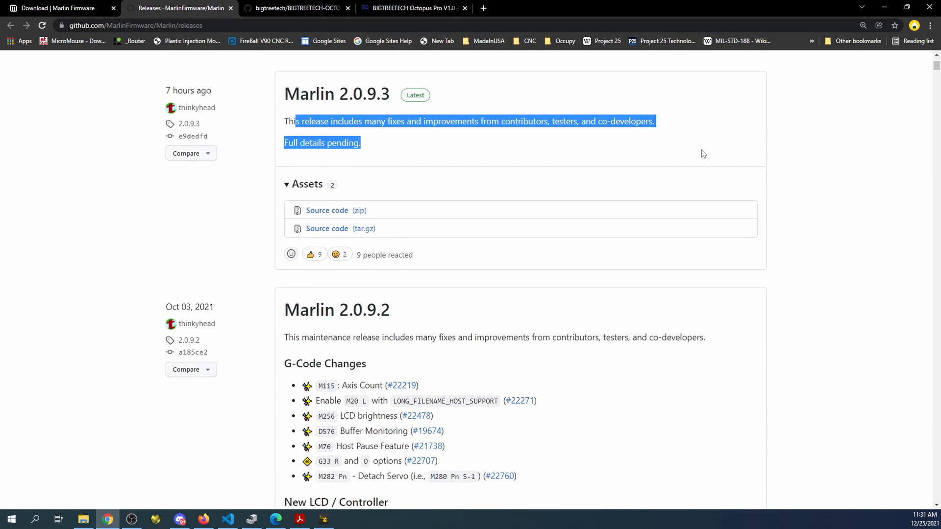
{"action": "left_click", "coordinate": [305, 145]}
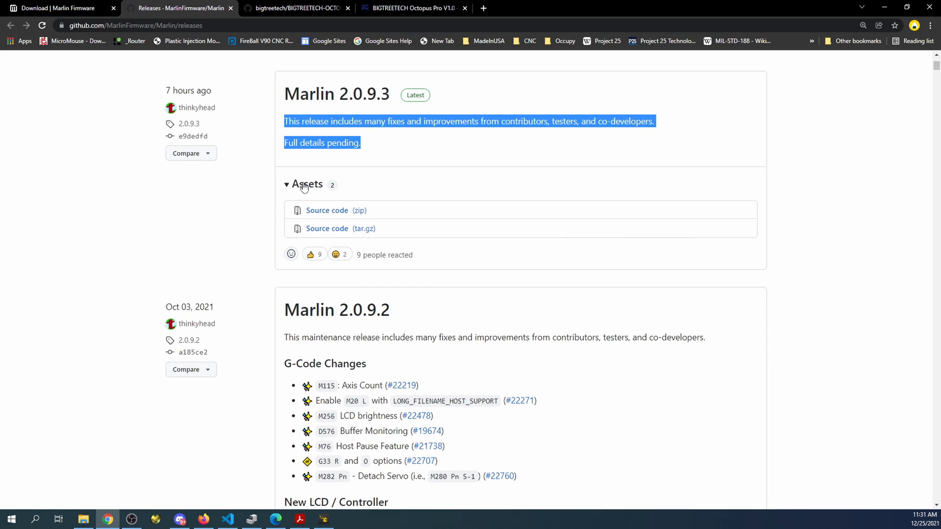
{"action": "scroll", "scroll_direction": "down", "scroll_amount": 3}
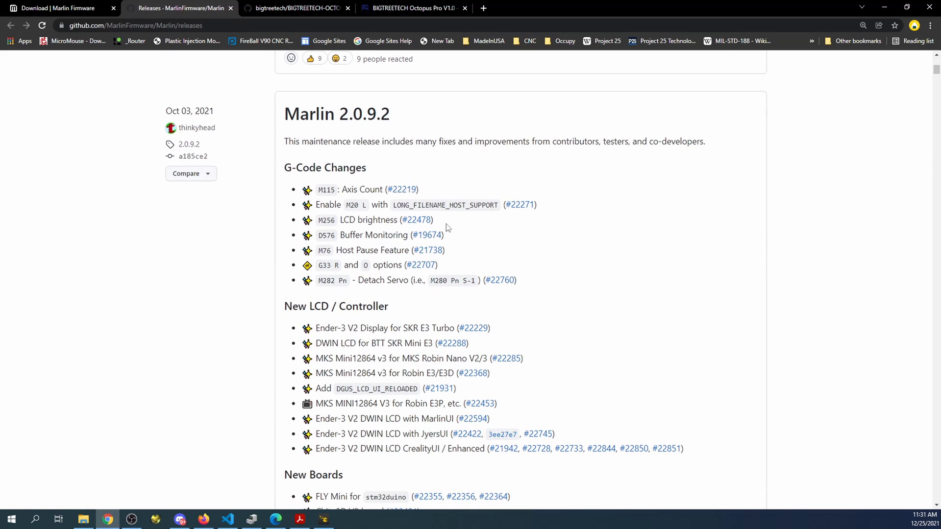
{"action": "scroll", "scroll_direction": "down", "scroll_amount": 3}
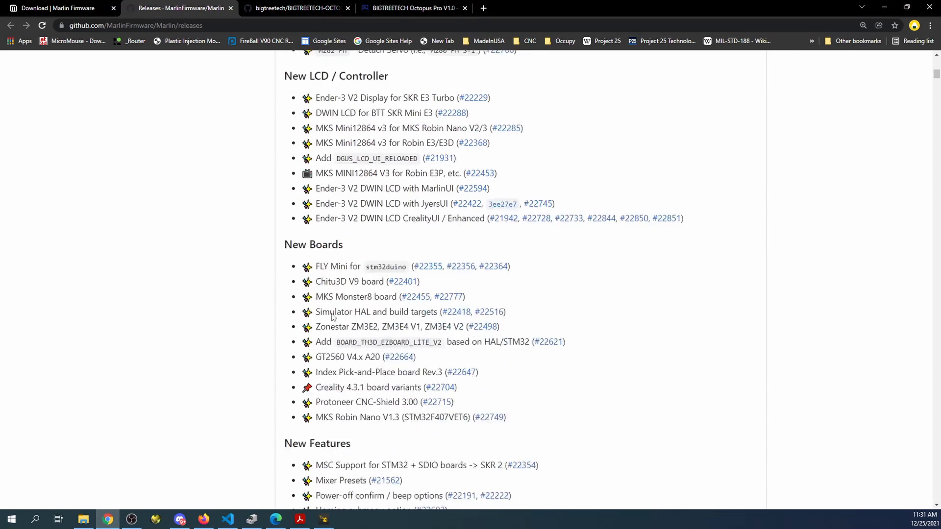
{"action": "scroll", "scroll_direction": "down", "scroll_amount": 3}
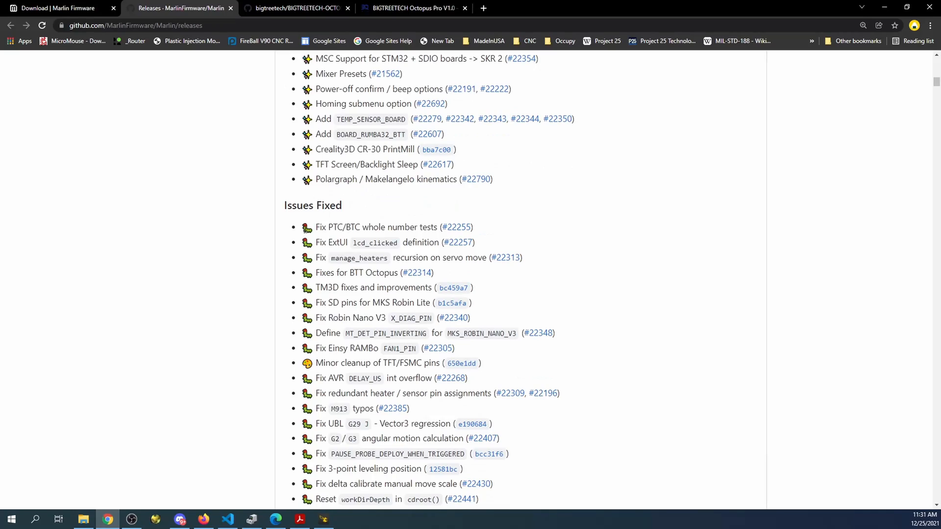
{"action": "scroll", "scroll_direction": "down", "scroll_amount": 3}
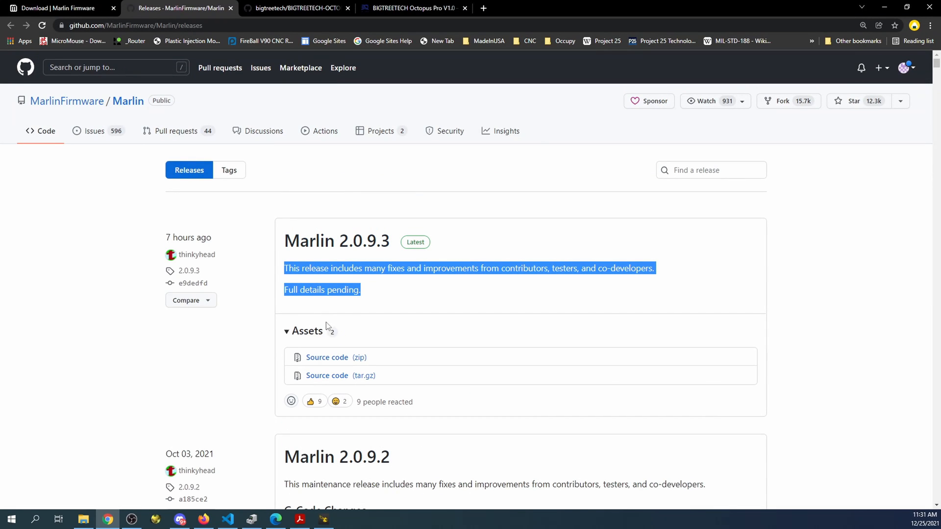
{"action": "mouse_move", "coordinate": [308, 344]}
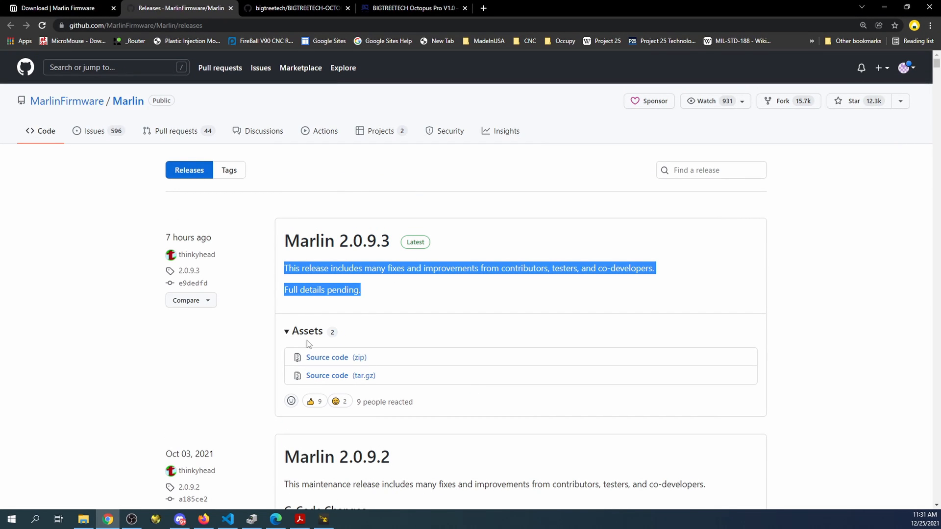
{"action": "mouse_move", "coordinate": [307, 342]}
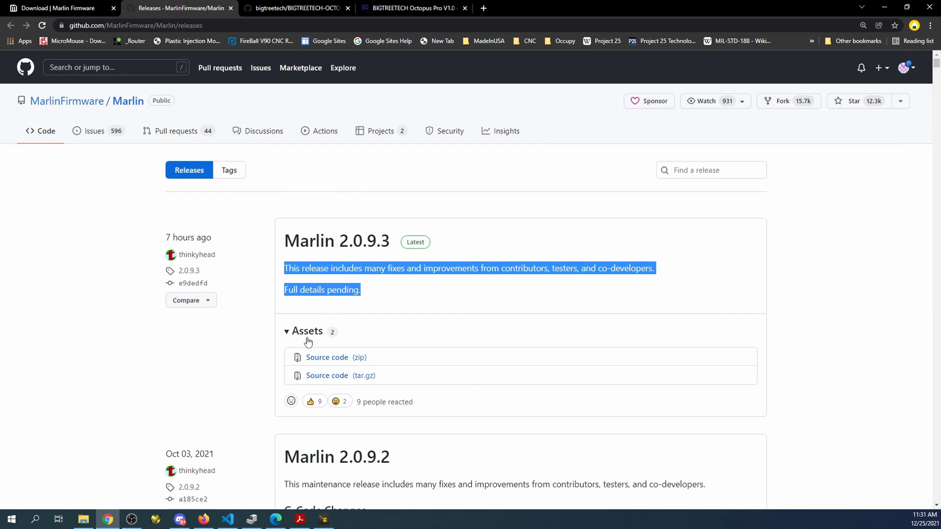
{"action": "mouse_move", "coordinate": [226, 519]}
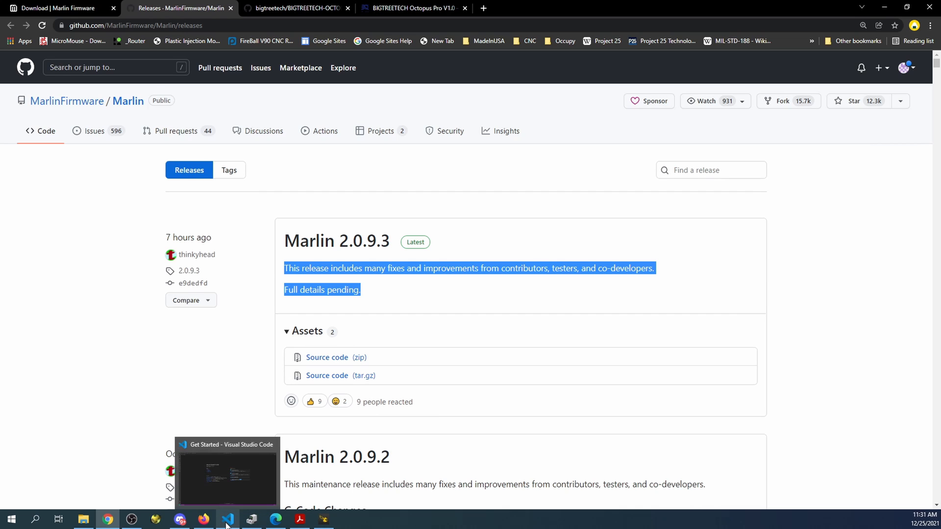
Open Downloads > Marlin-2.0.x > Marlin-2.0.x as the project folder in VS Code
{"action": "left_click", "coordinate": [227, 519]}
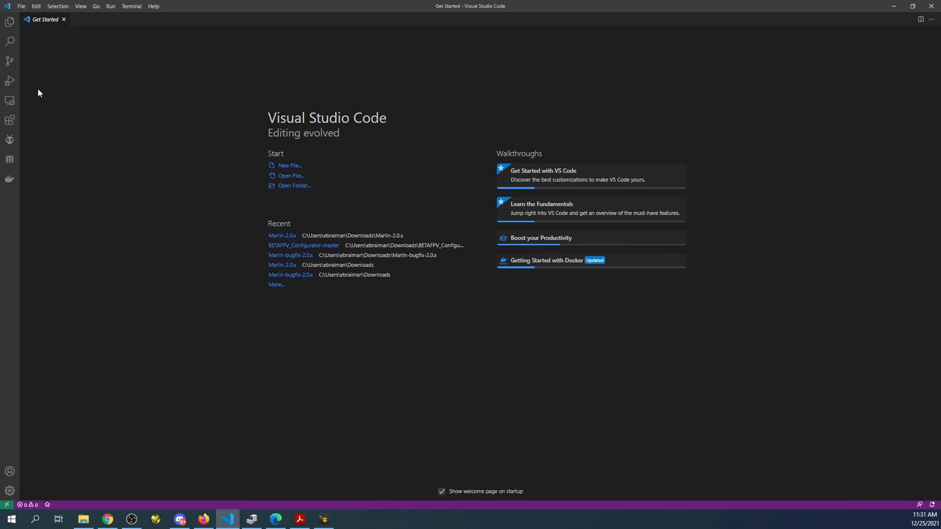
{"action": "mouse_move", "coordinate": [9, 22]}
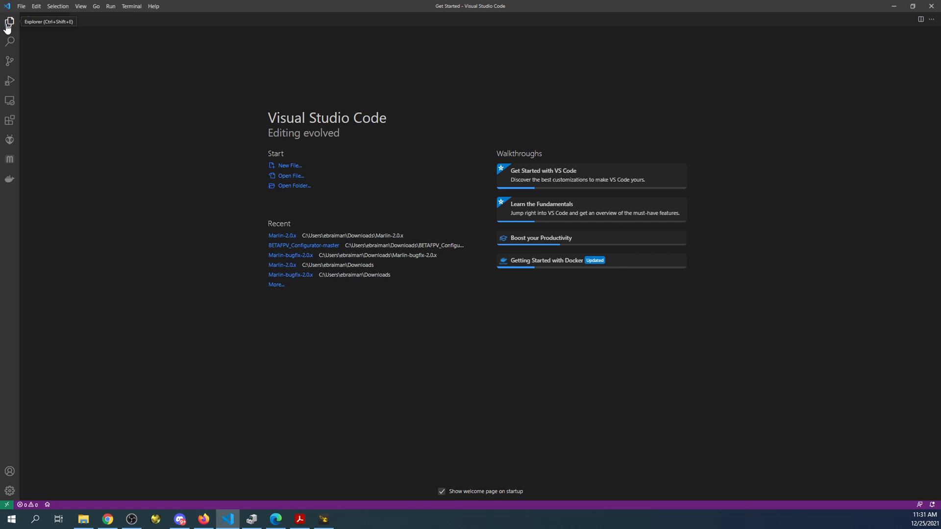
{"action": "left_click", "coordinate": [9, 22]}
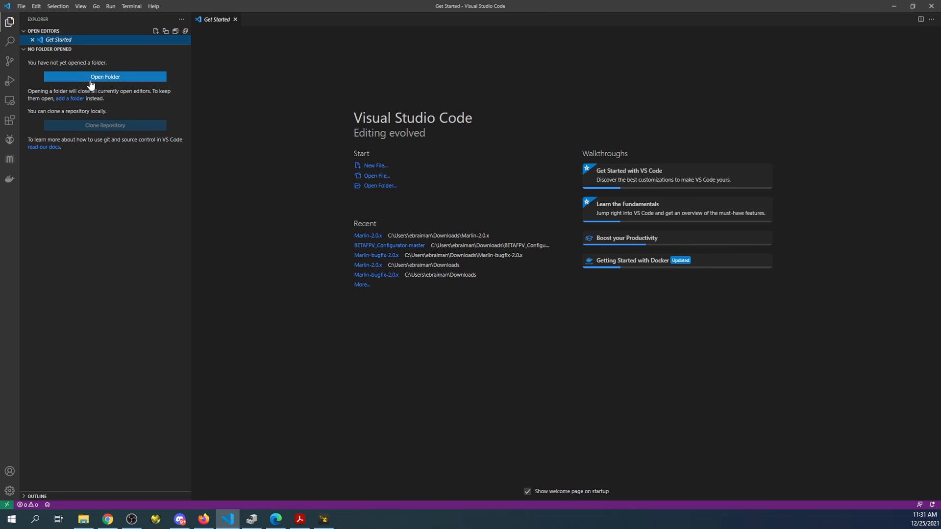
{"action": "left_click", "coordinate": [104, 76]}
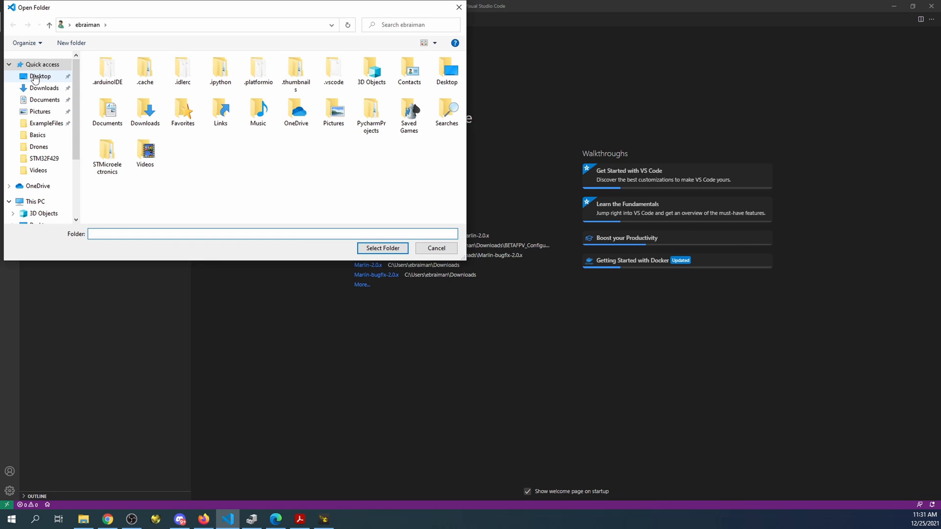
{"action": "left_click", "coordinate": [44, 88]}
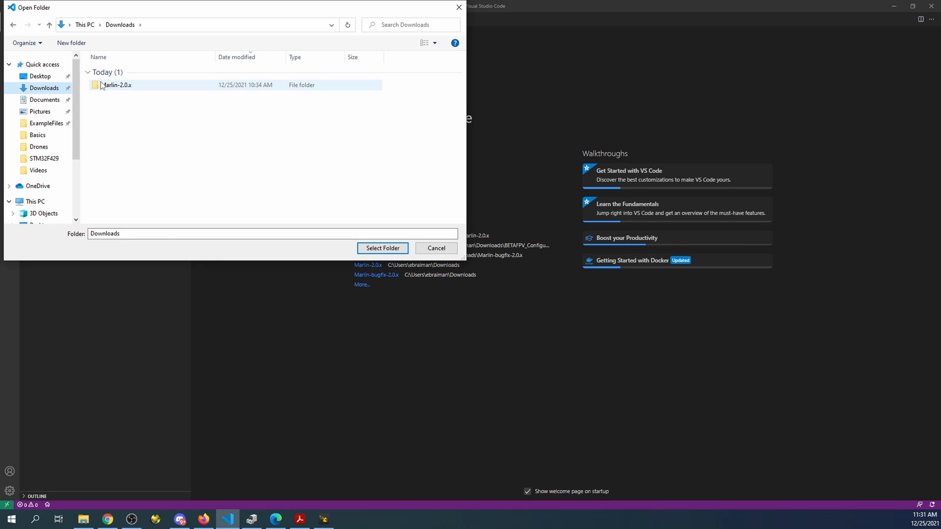
{"action": "double_click", "coordinate": [117, 85]}
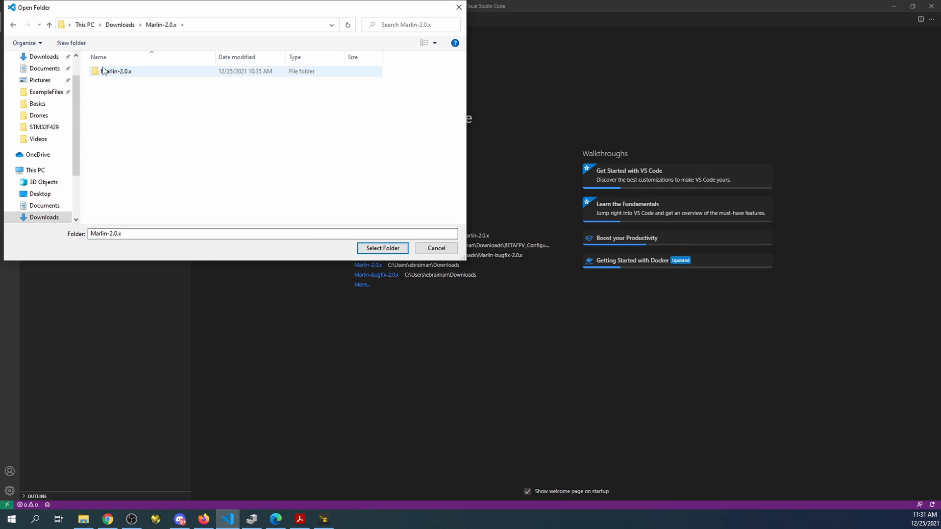
{"action": "double_click", "coordinate": [117, 71]}
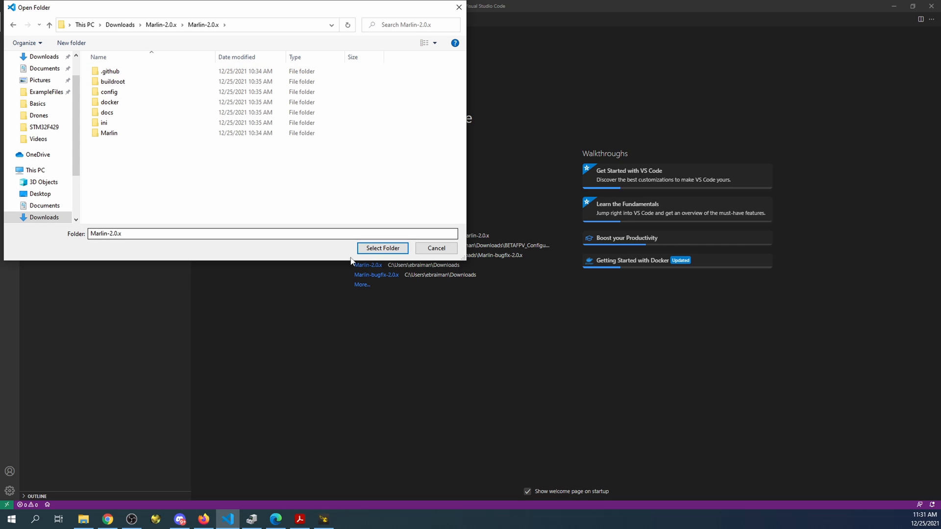
{"action": "left_click", "coordinate": [383, 248]}
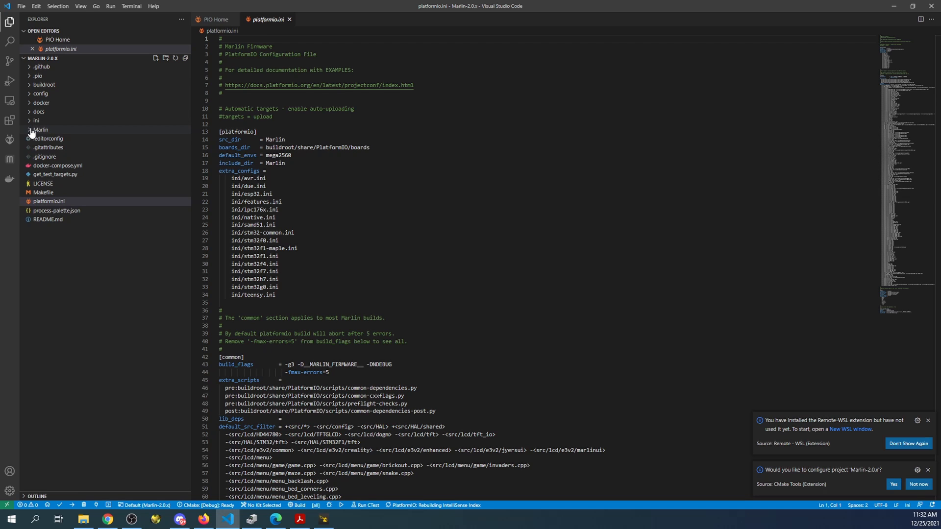
Open Marlin/Configuration.h and select the CONFIGURATION_H_VERSION value 02000903
{"action": "left_click", "coordinate": [40, 130]}
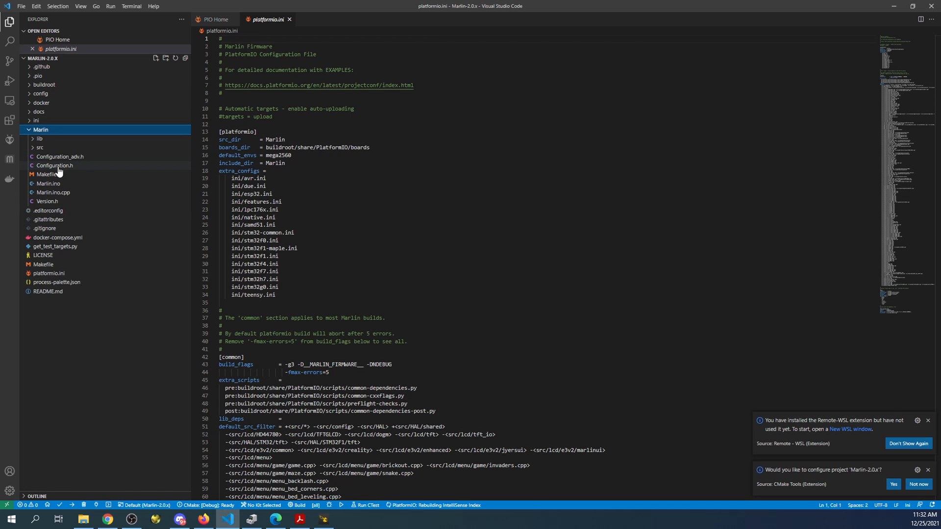
{"action": "left_click", "coordinate": [54, 166]}
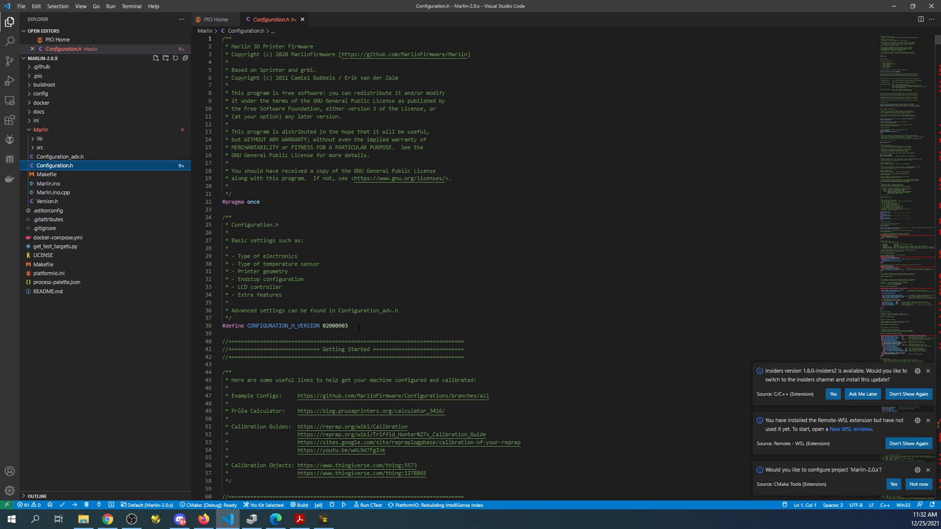
{"action": "double_click", "coordinate": [335, 326]}
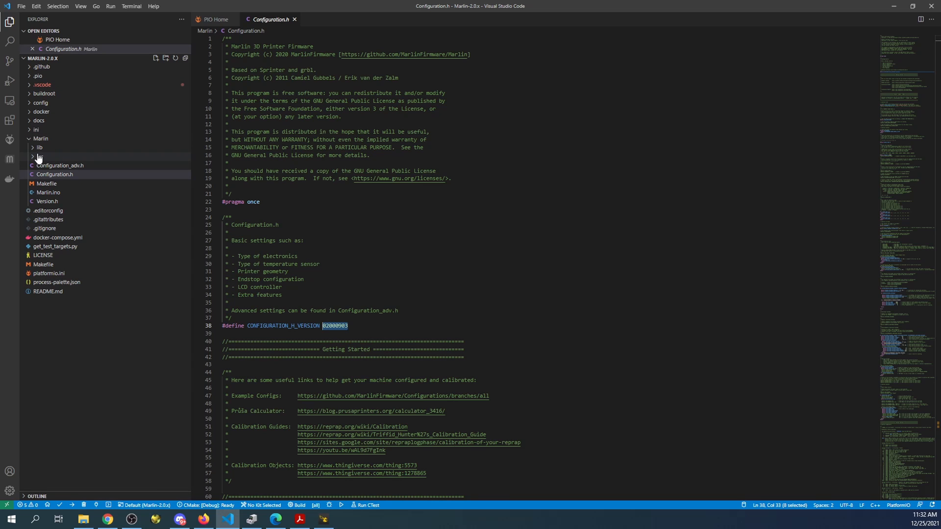
Open src/core/boards.h, find the Octopus boards, and copy BOARD_BTT_OCTOPUS_PRO_V1_0
{"action": "left_click", "coordinate": [40, 157]}
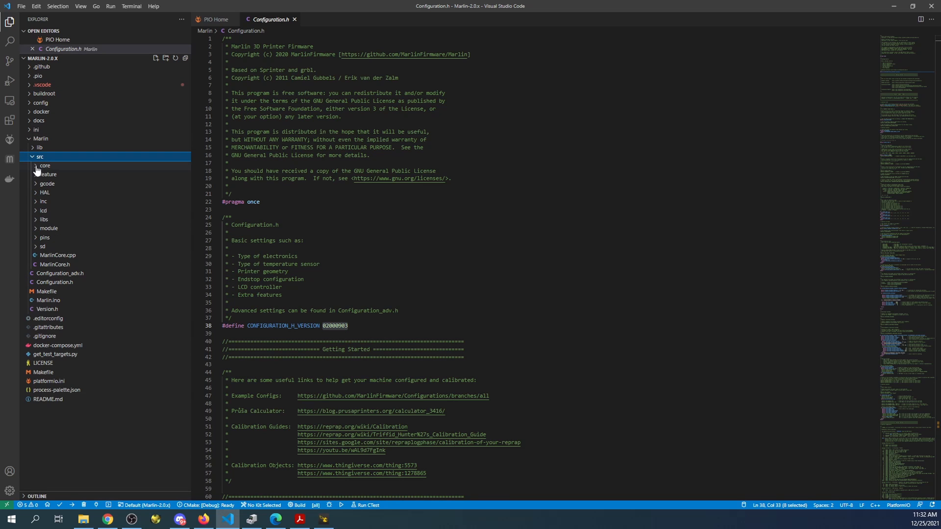
{"action": "left_click", "coordinate": [45, 165]}
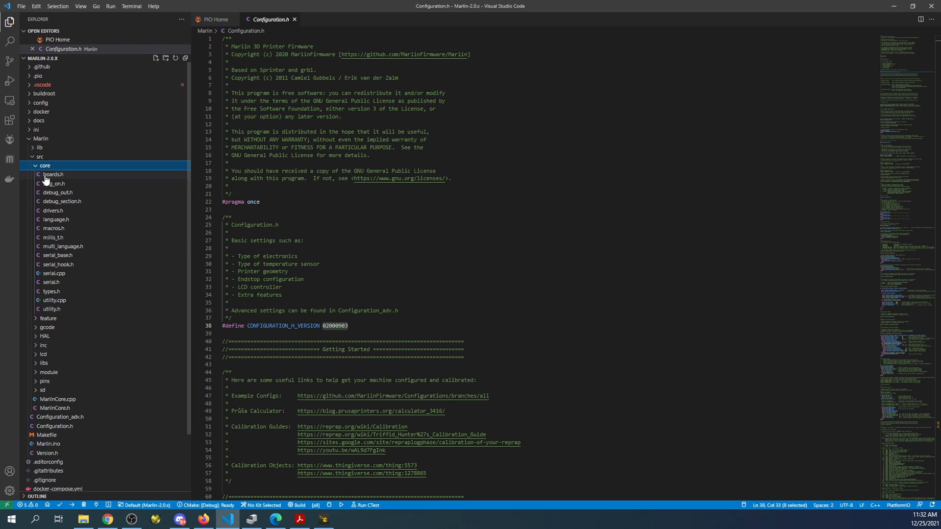
{"action": "double_click", "coordinate": [53, 174]}
{"action": "type", "text": "ocoto"}
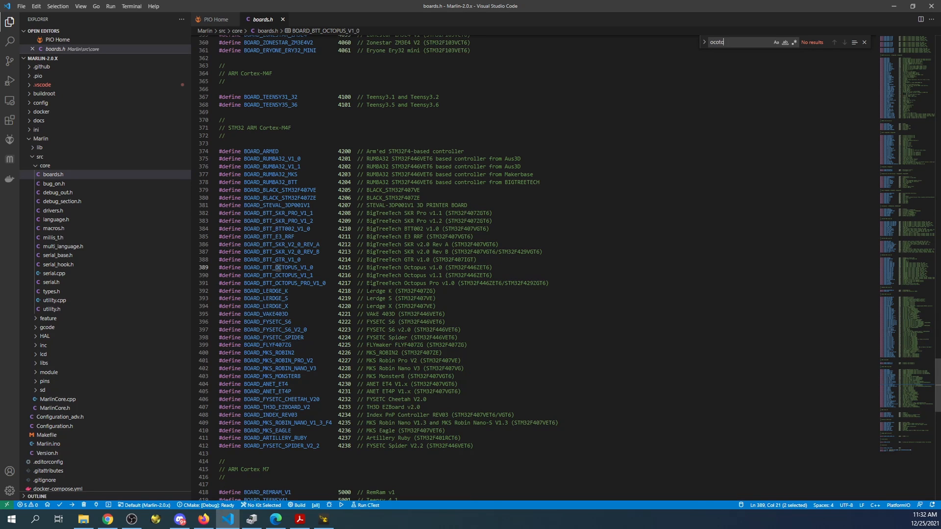
{"action": "type", "text": "pu"}
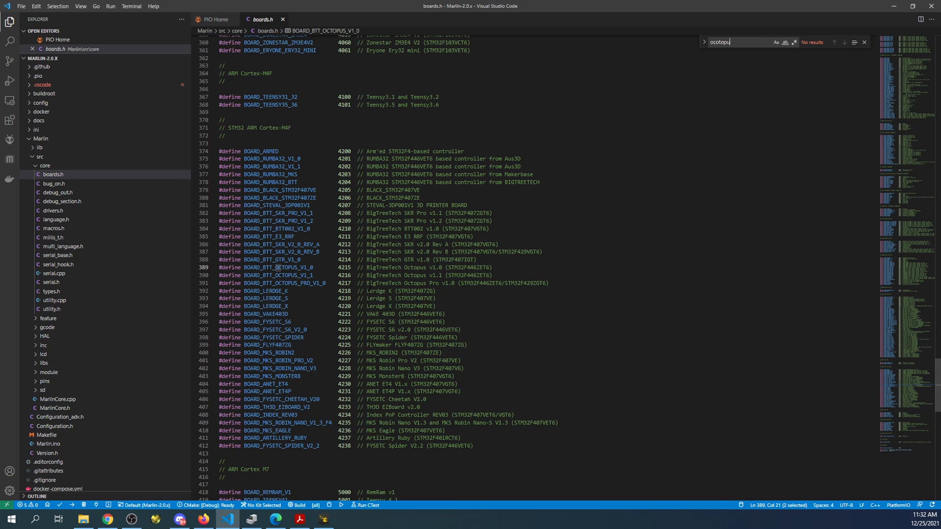
{"action": "scroll", "scroll_direction": "down", "scroll_amount": 3}
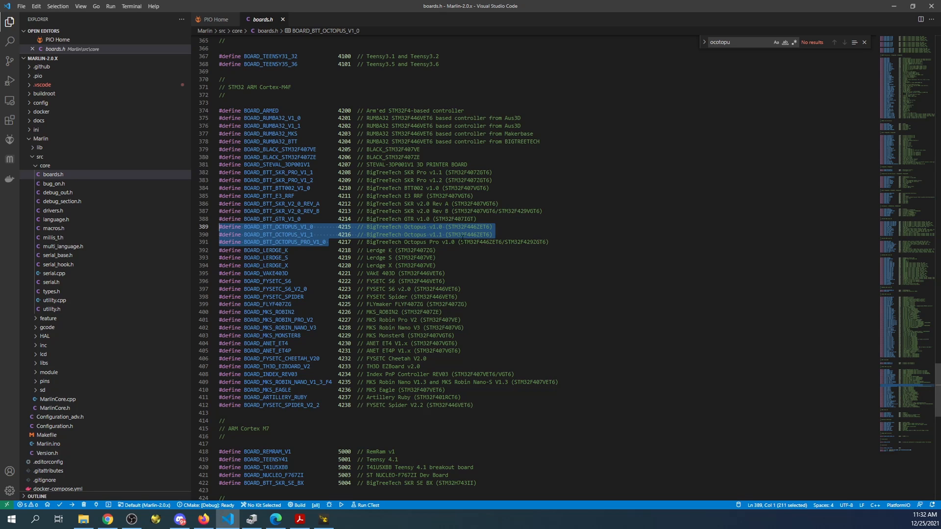
{"action": "left_click", "coordinate": [517, 241]}
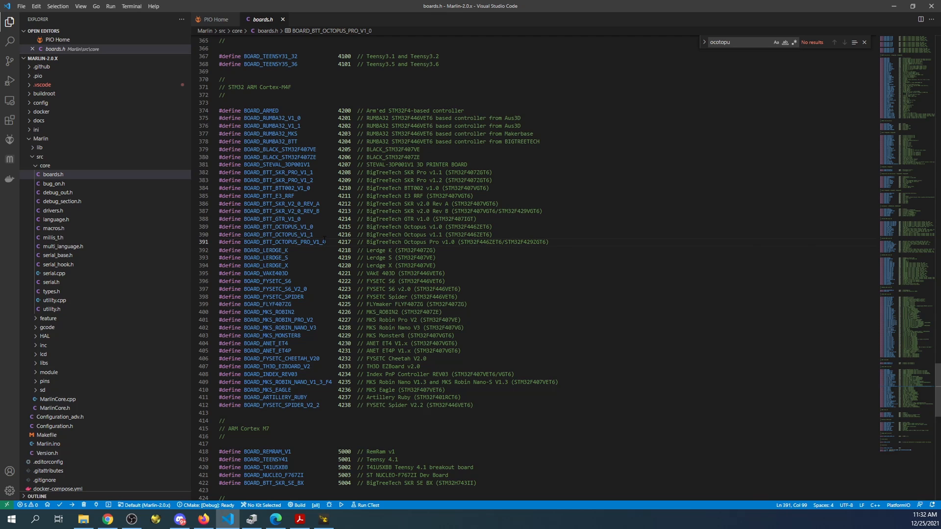
{"action": "right_click", "coordinate": [270, 241]}
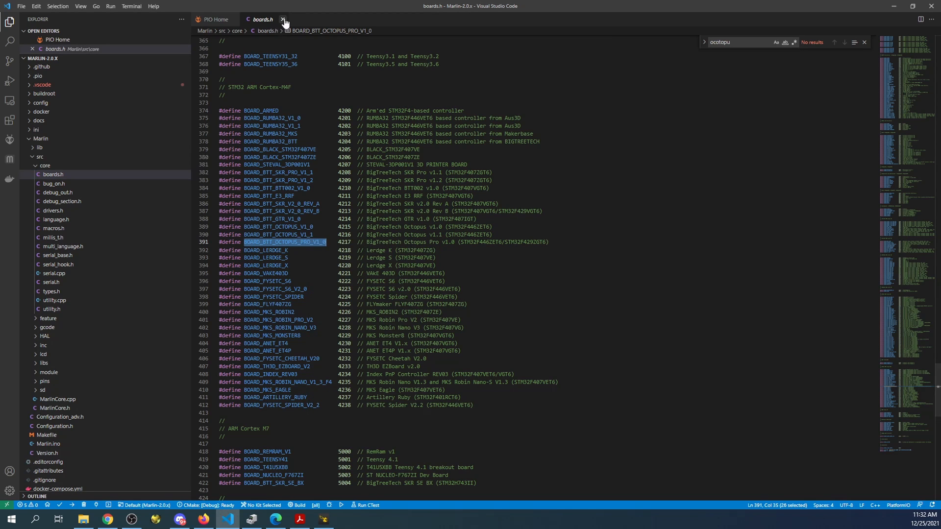
Close boards.h and replace MOTHERBOARD BOARD_RAMPS_14_EFB with BOARD_BTT_OCTOPUS_PRO_V1_0 in Configuration.h
{"action": "left_click", "coordinate": [283, 19]}
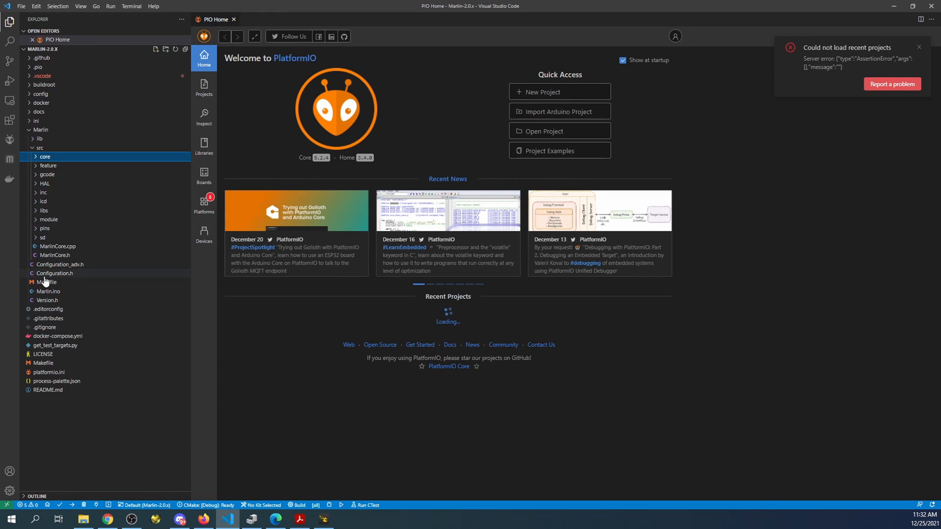
{"action": "left_click", "coordinate": [54, 273]}
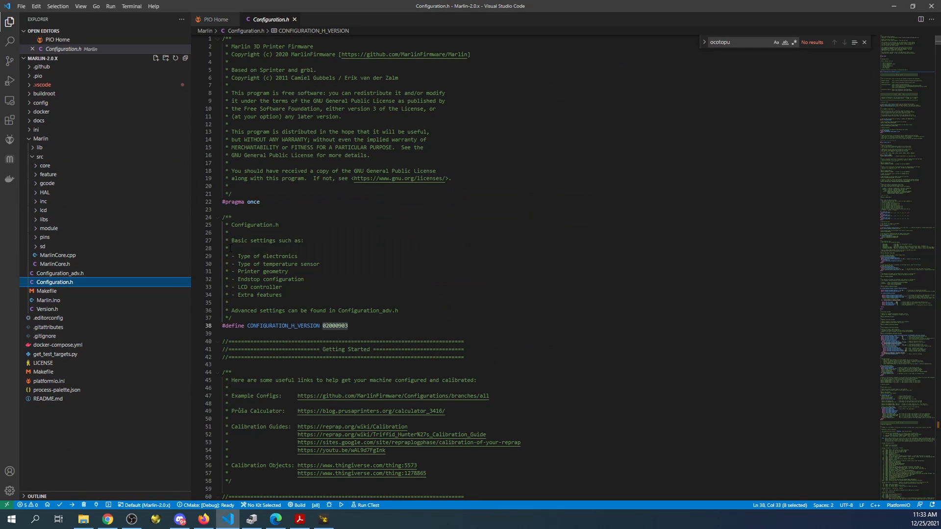
{"action": "scroll", "scroll_direction": "down", "scroll_amount": 3}
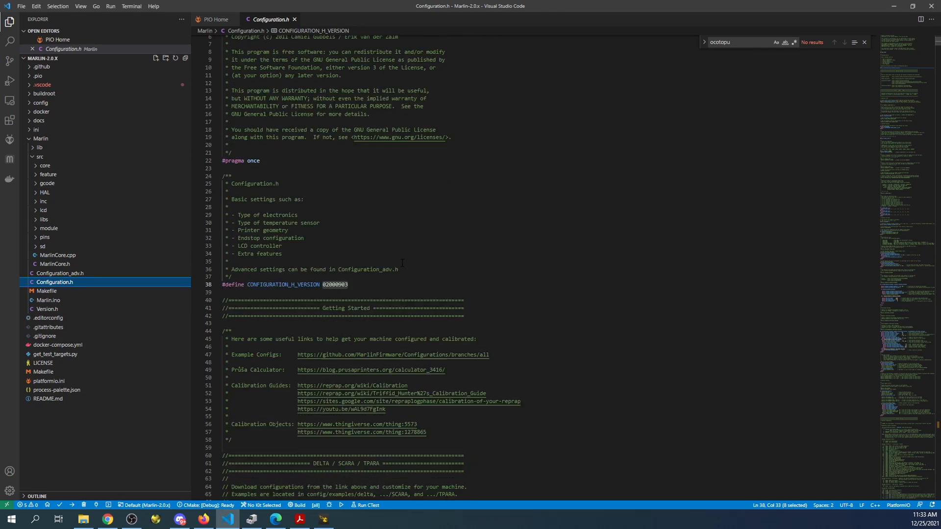
{"action": "scroll", "scroll_direction": "down", "scroll_amount": 3}
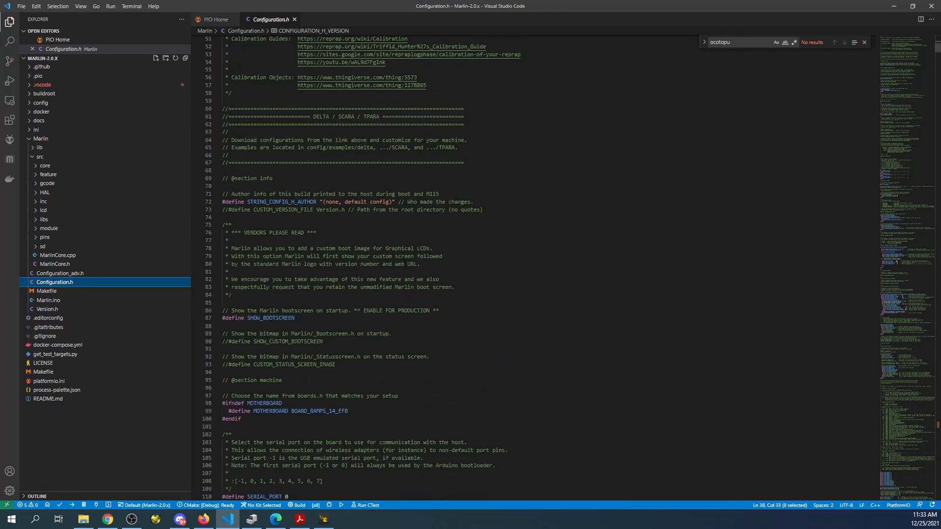
{"action": "scroll", "scroll_direction": "down", "scroll_amount": 3}
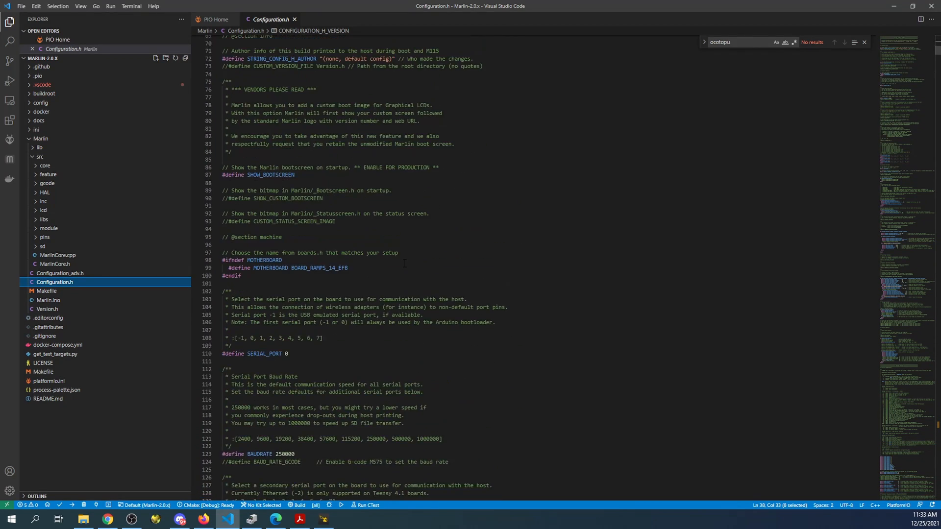
{"action": "double_click", "coordinate": [319, 268]}
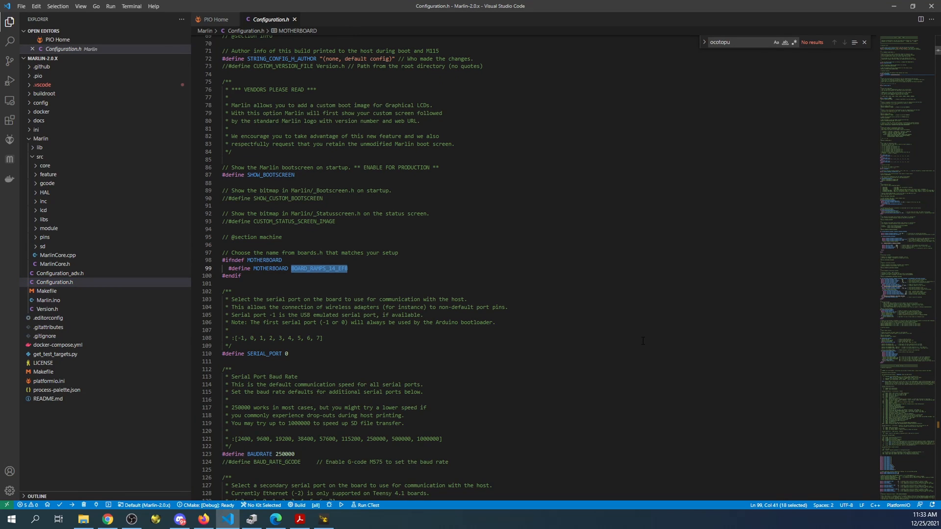
{"action": "type", "text": "BOARD_BTT_OCTOPUS_PRO_V1_0"}
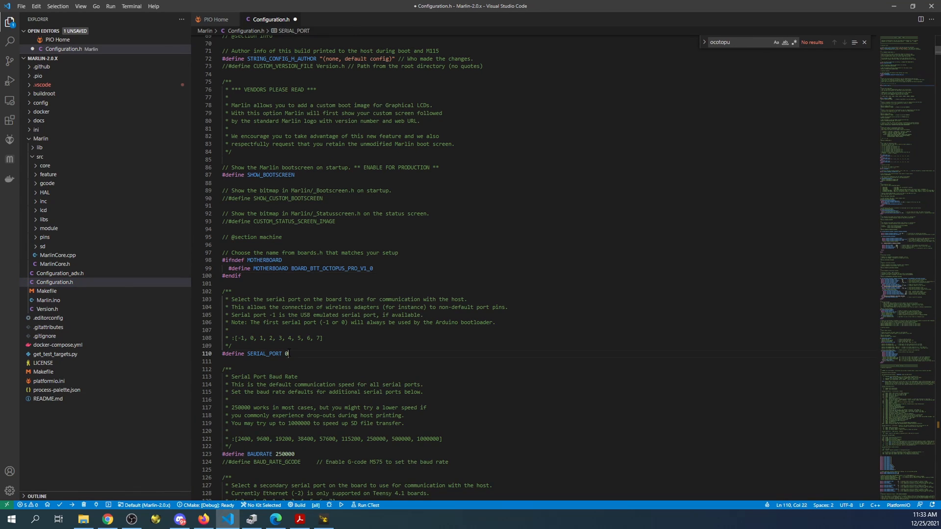
Set SERIAL_PORT to -1, check the BAUDRATE setting, and reopen platformio.ini
{"action": "key", "text": "Backspace"}
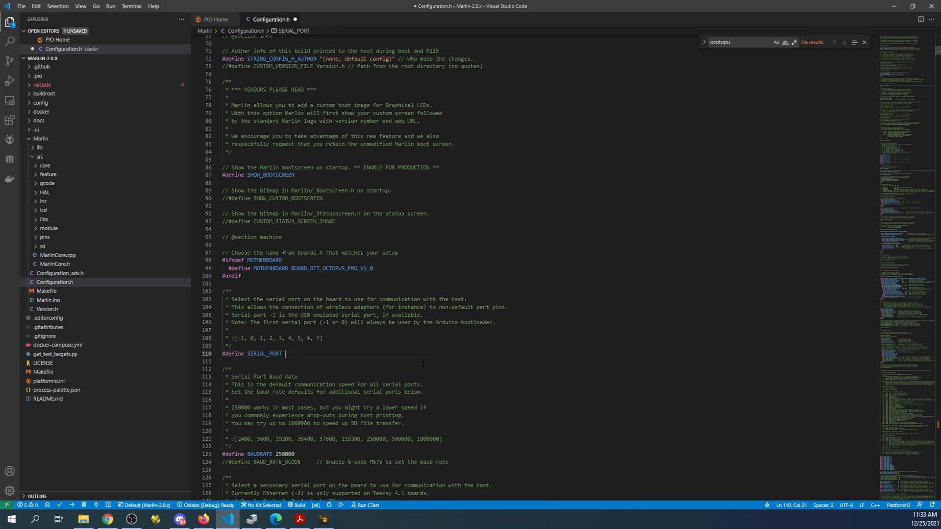
{"action": "type", "text": "-1"}
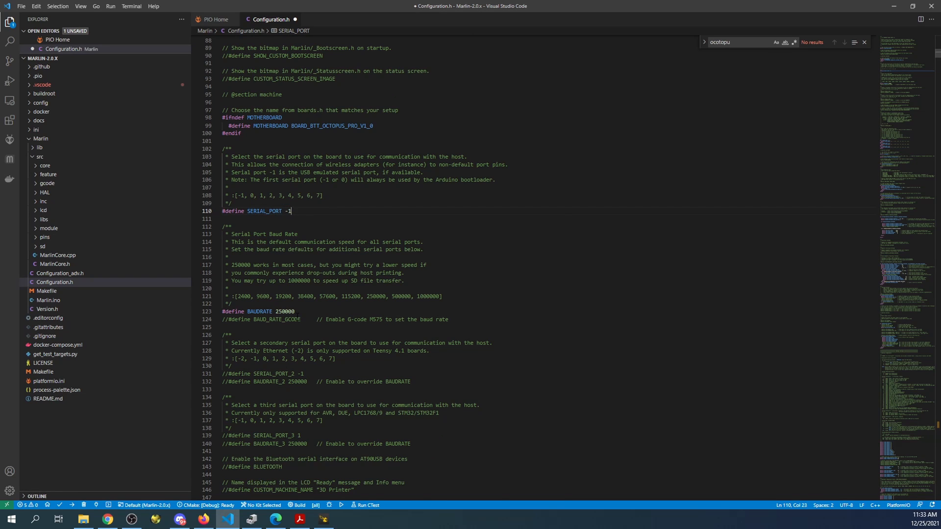
{"action": "double_click", "coordinate": [270, 311]}
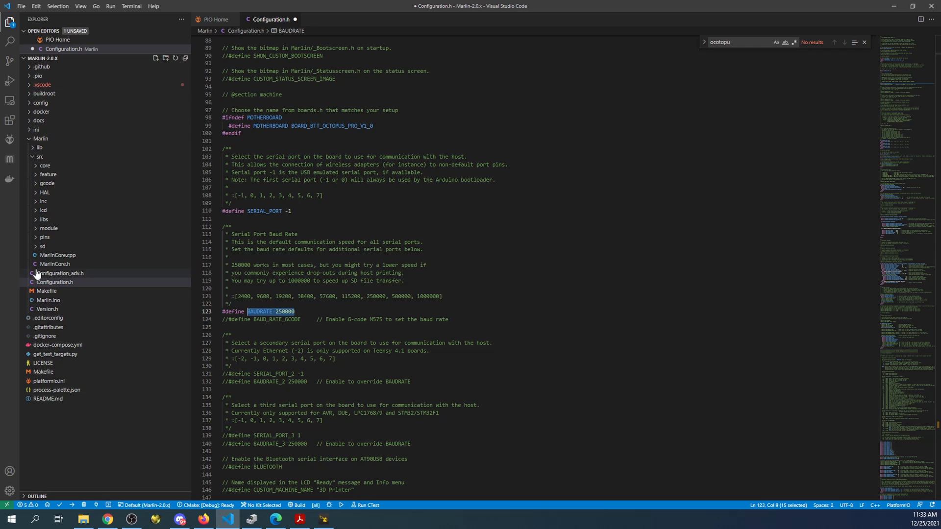
{"action": "left_click", "coordinate": [40, 157]}
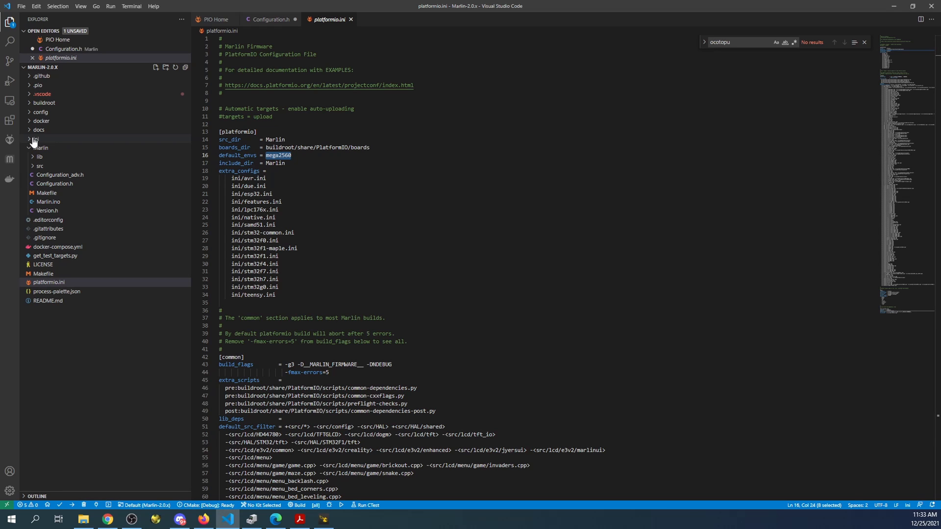
Open ini/stm32f4.ini and search 'octopus_pro' to locate the Octopus Pro environment blocks
{"action": "left_click", "coordinate": [35, 138]}
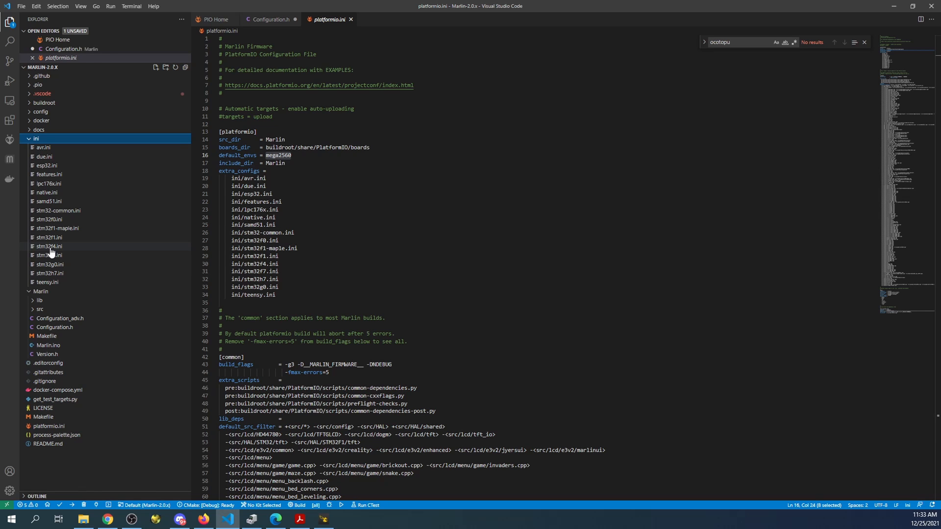
{"action": "left_click", "coordinate": [48, 246]}
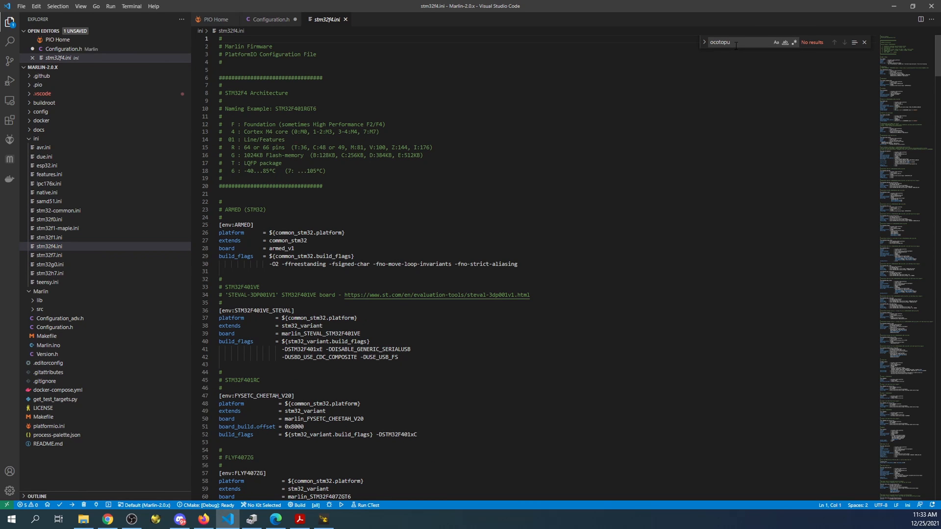
{"action": "type", "text": "s"}
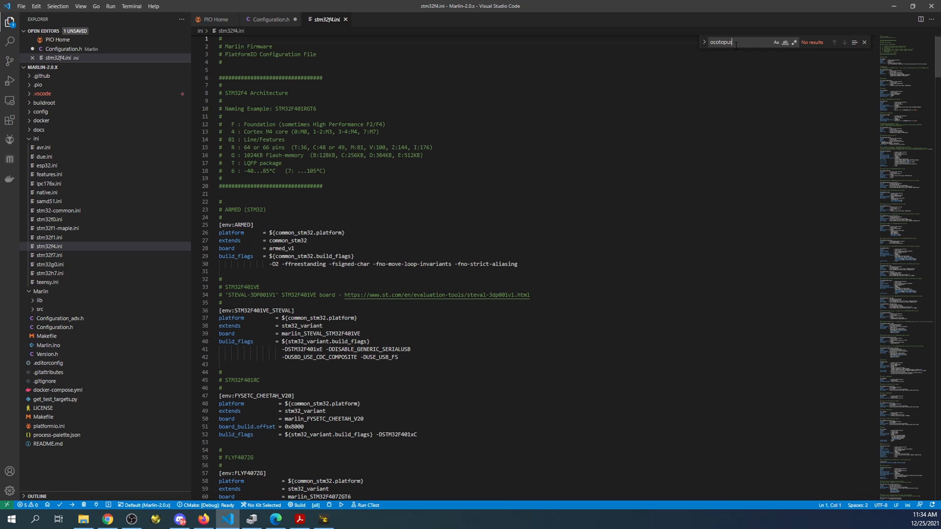
{"action": "key", "text": "BackSpace"}
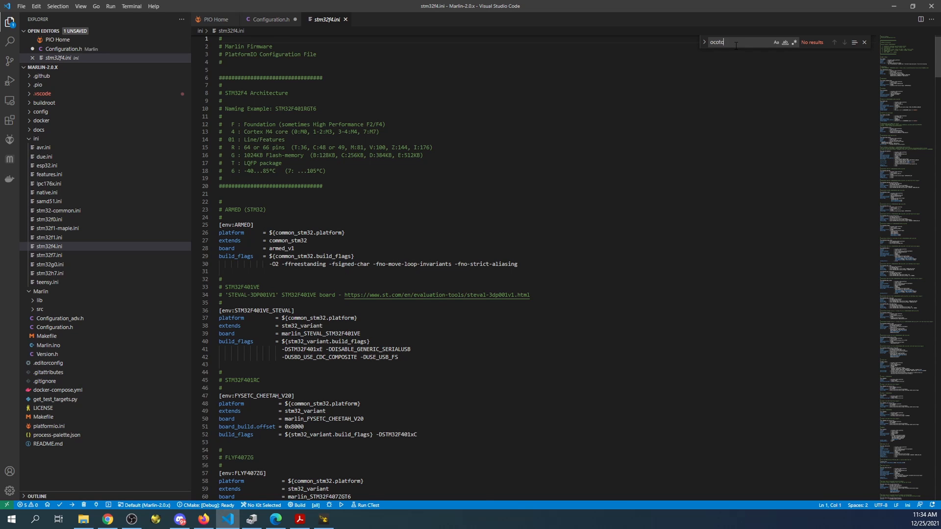
{"action": "type", "text": "octopus_p"}
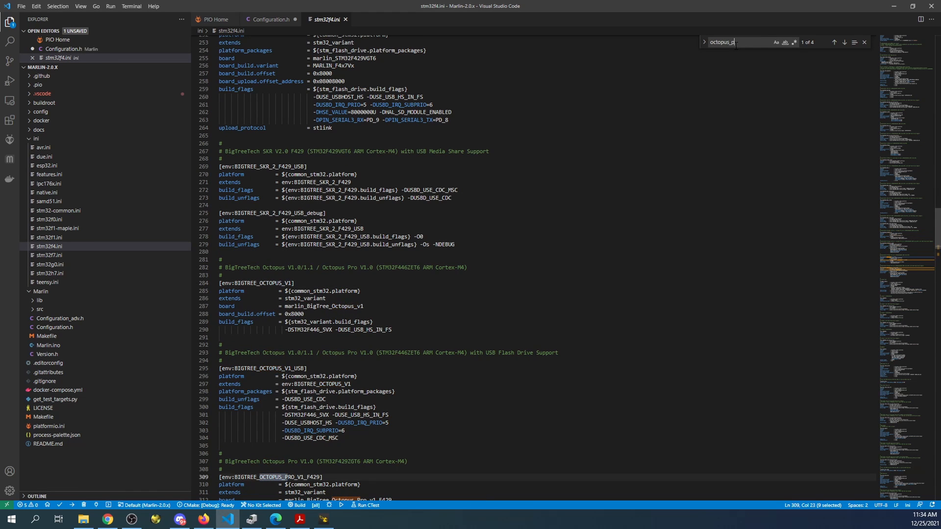
{"action": "type", "text": "ro"}
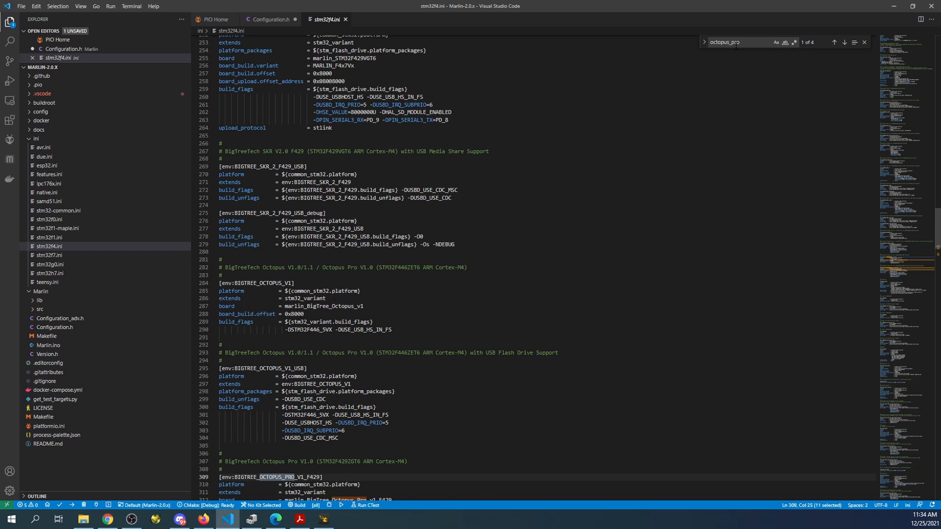
{"action": "left_click", "coordinate": [845, 42]}
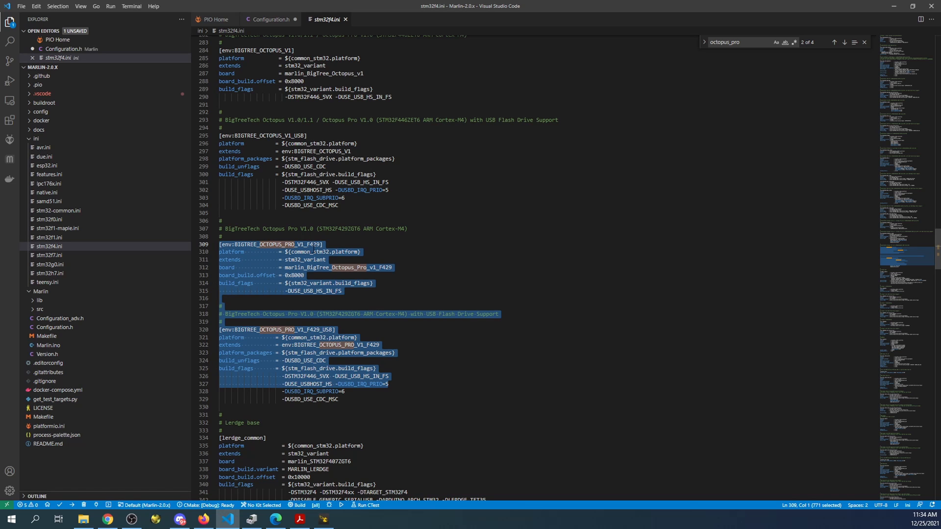
Copy the BIGTREE_OCTOPUS_V1 environment name from stm32f4.ini, then go back to platformio.ini
{"action": "left_click", "coordinate": [321, 244]}
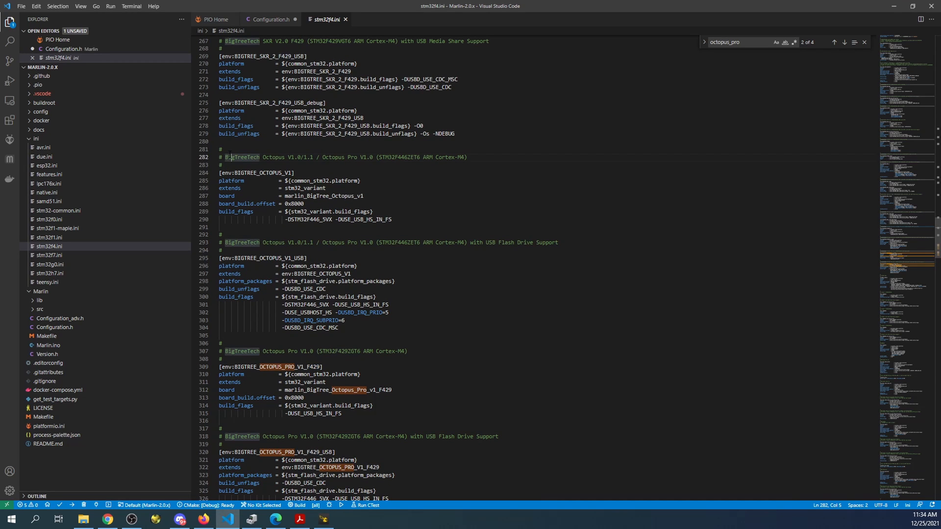
{"action": "left_click_drag", "start_coordinate": [230, 158], "coordinate": [222, 165]}
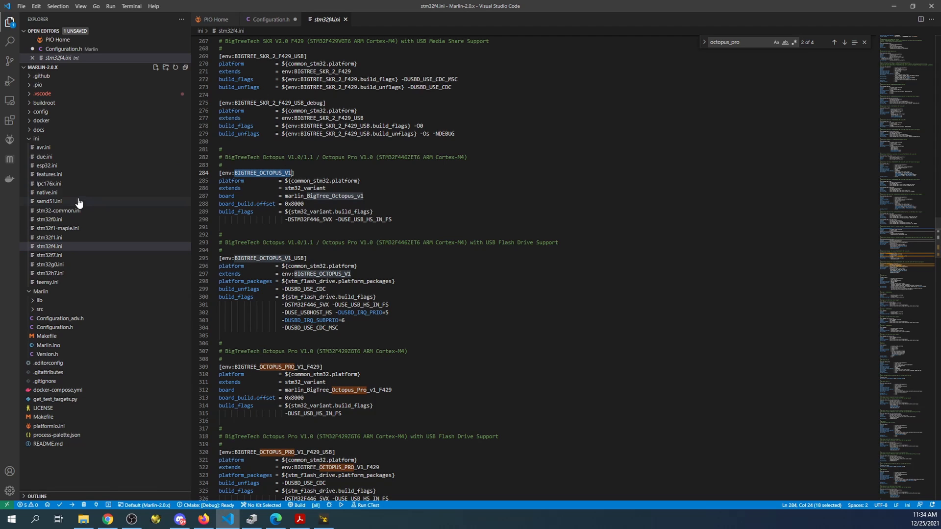
{"action": "left_click", "coordinate": [35, 138]}
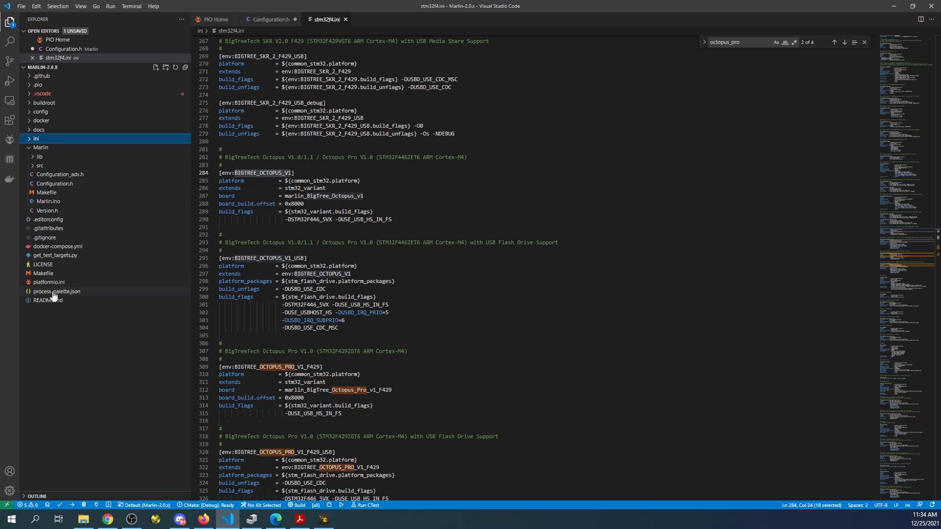
{"action": "left_click", "coordinate": [48, 282]}
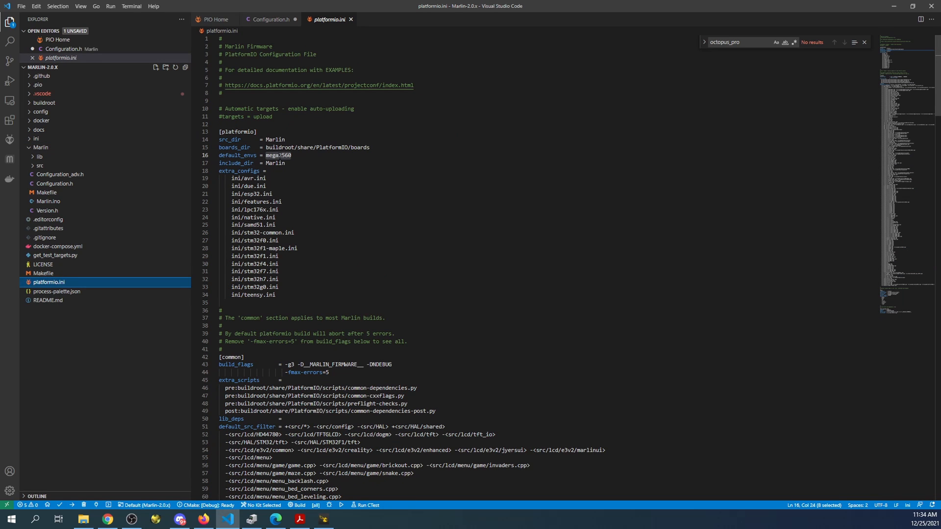
Replace default_envs mega2560 with BIGTREE_OCTOPUS_V1 and run PlatformIO Clean
{"action": "double_click", "coordinate": [278, 155]}
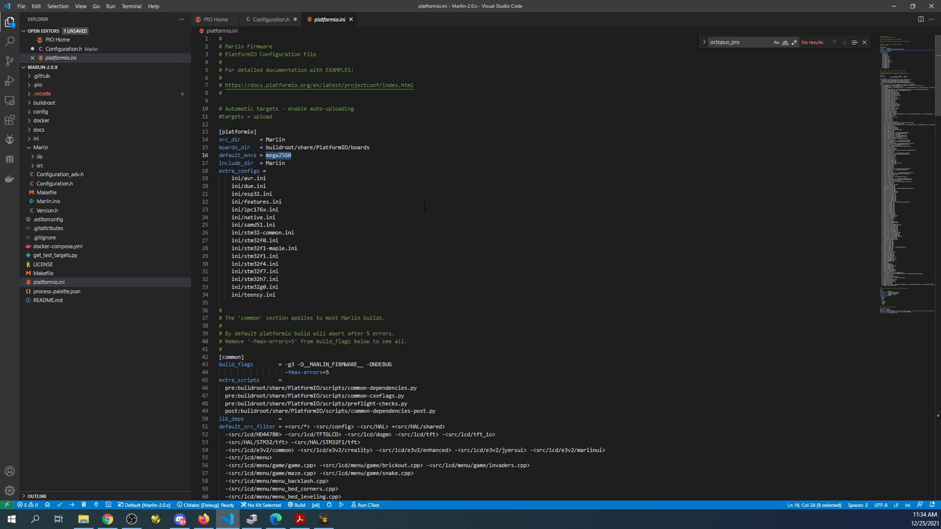
{"action": "type", "text": "BIGTREE_OCTOPUS_V1"}
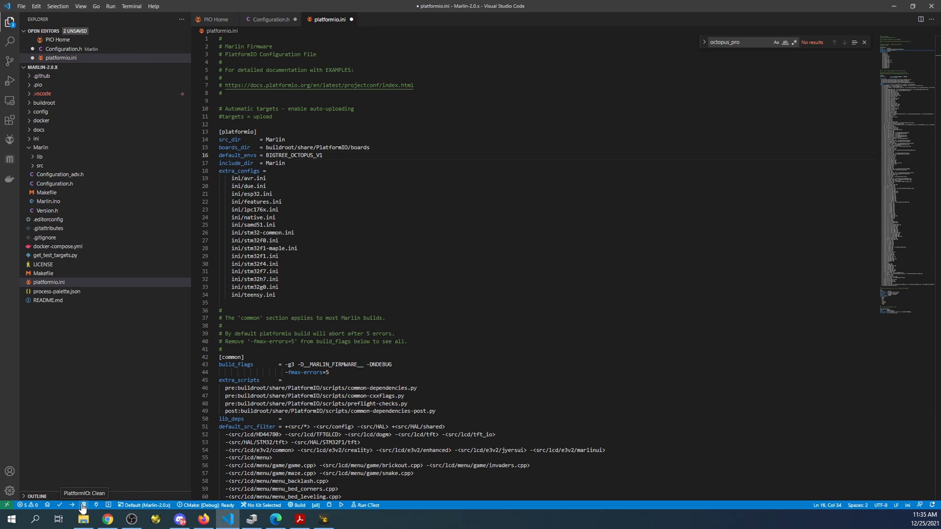
{"action": "left_click", "coordinate": [84, 505]}
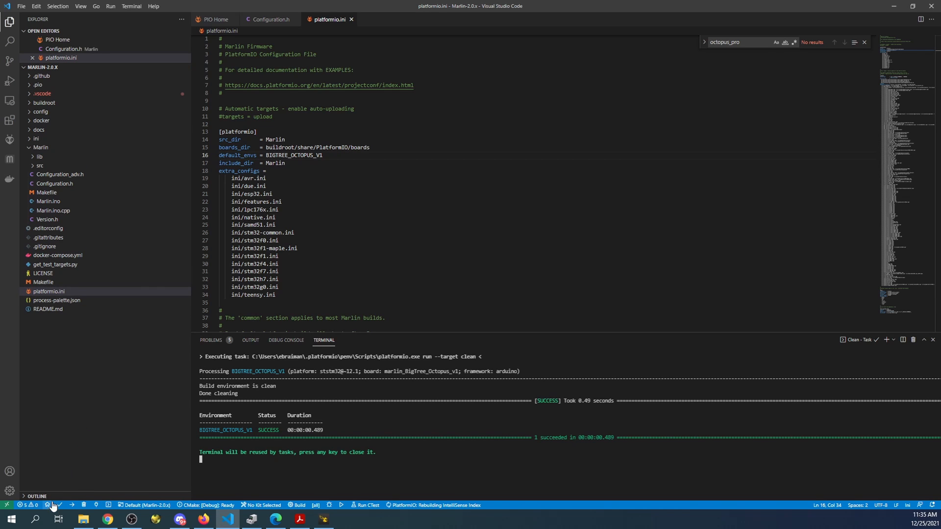
{"action": "mouse_move", "coordinate": [60, 505]}
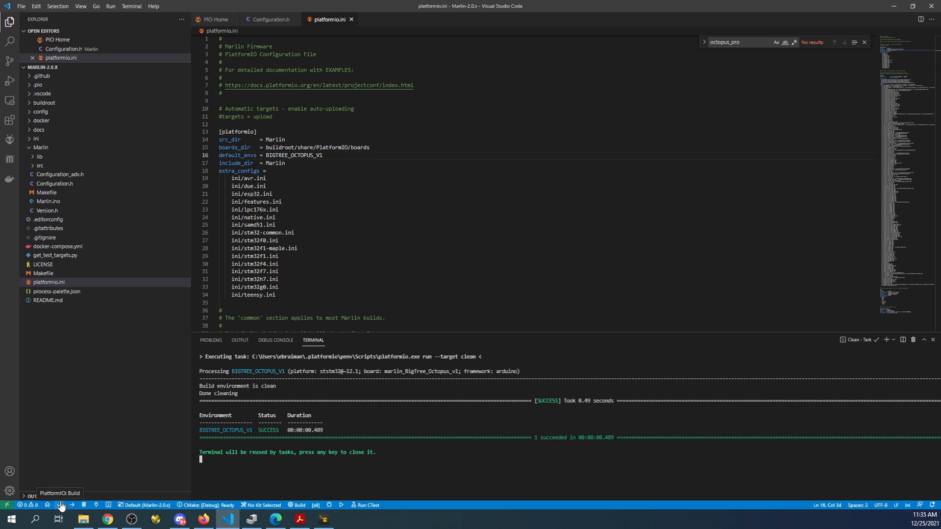
Build the BIGTREE_OCTOPUS_V1 firmware and expand the .pio output folder
{"action": "left_click", "coordinate": [54, 505]}
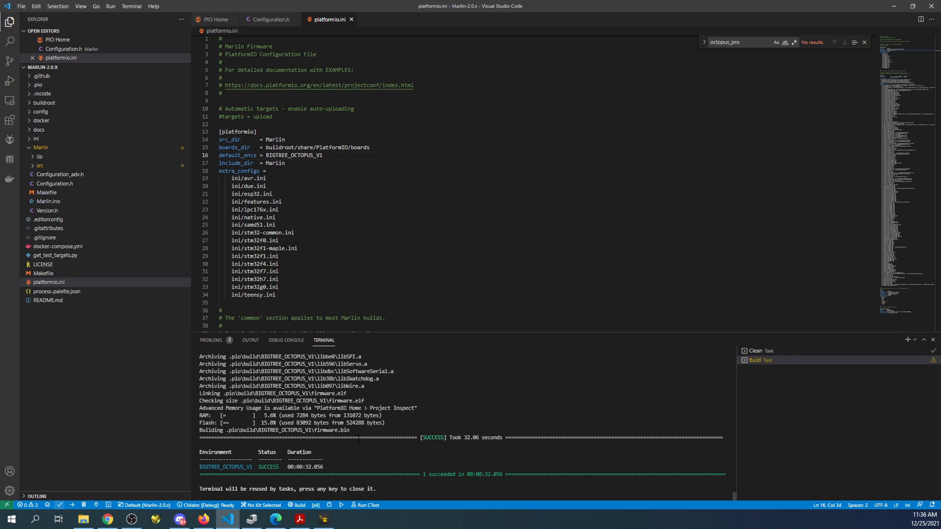
{"action": "left_click", "coordinate": [37, 85]}
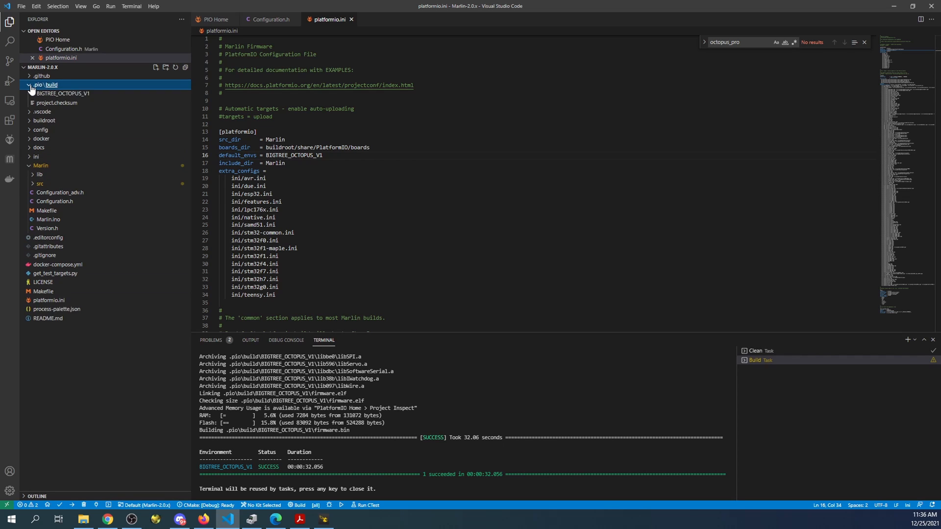
Locate firmware.bin under BIGTREE_OCTOPUS_V1/src and reveal it in File Explorer
{"action": "left_click", "coordinate": [63, 93]}
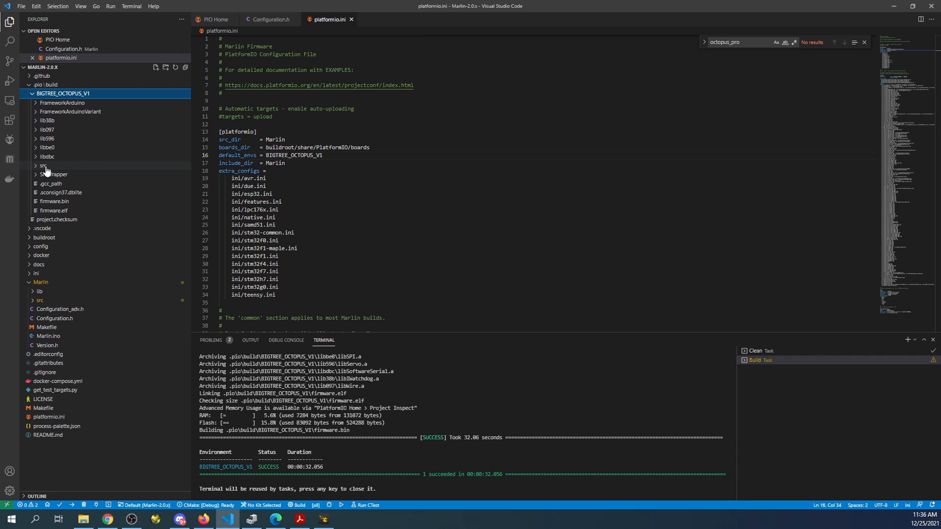
{"action": "mouse_move", "coordinate": [43, 166]}
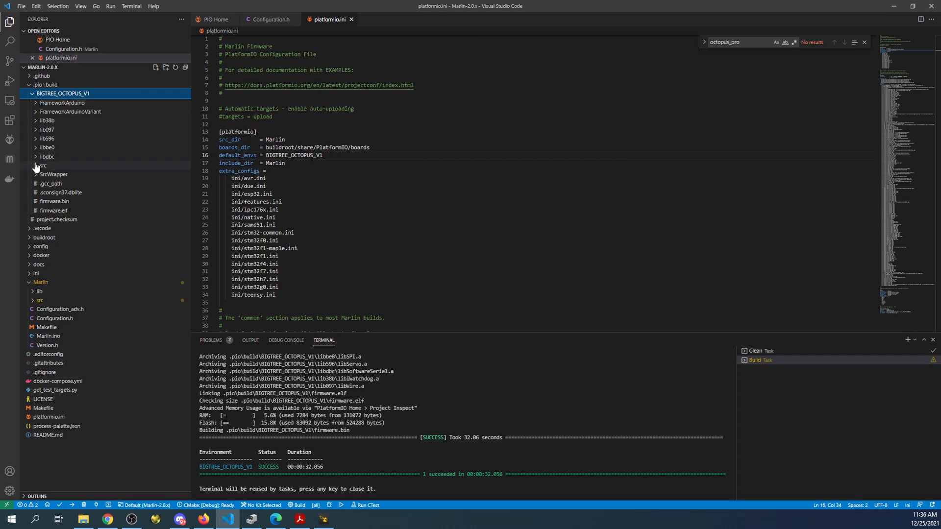
{"action": "left_click", "coordinate": [41, 166]}
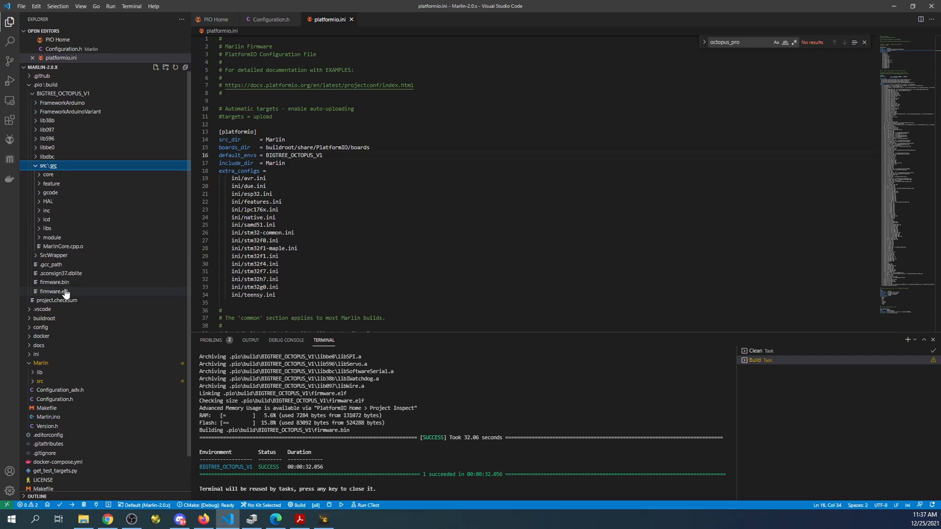
{"action": "left_click", "coordinate": [54, 291]}
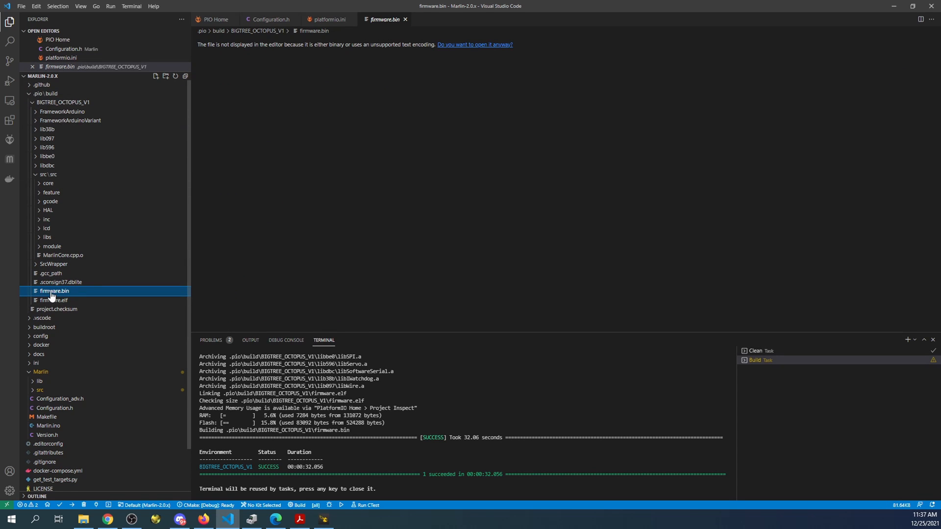
{"action": "mouse_move", "coordinate": [53, 291]}
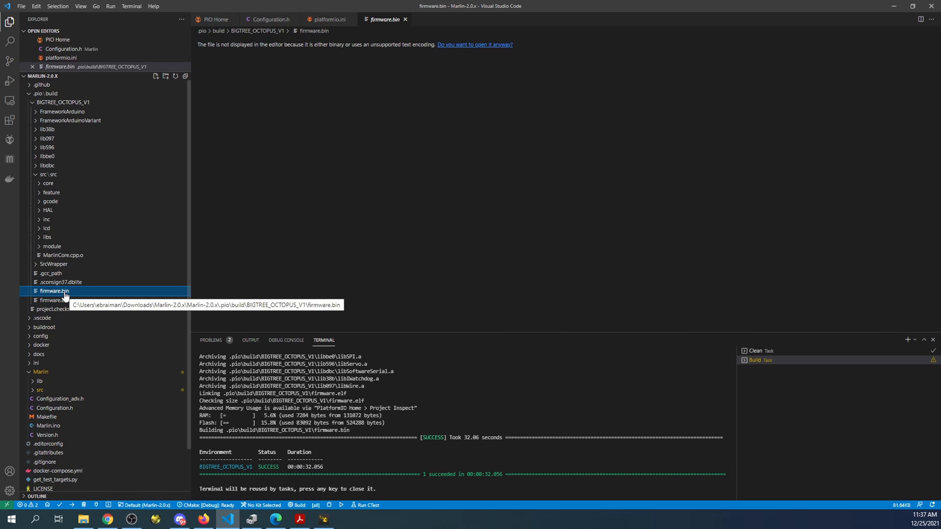
{"action": "right_click", "coordinate": [54, 291]}
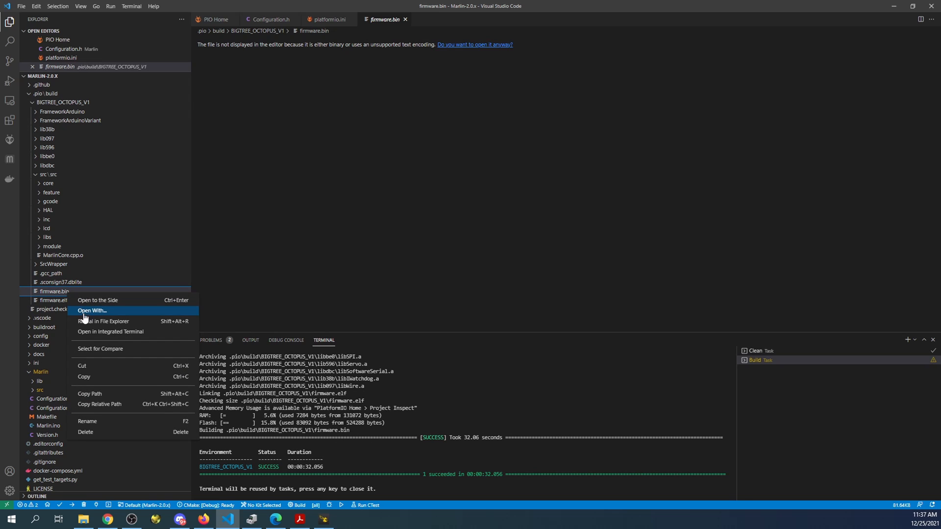
{"action": "mouse_move", "coordinate": [87, 324]}
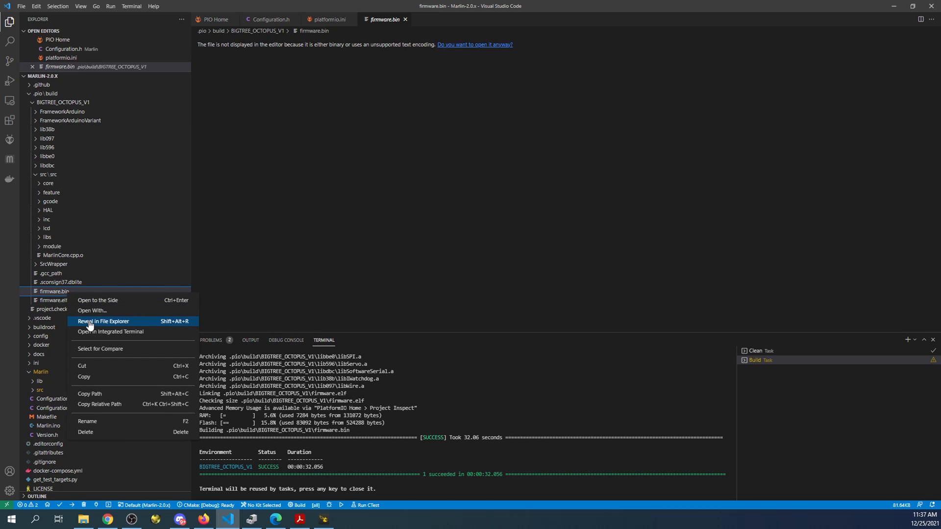
{"action": "left_click", "coordinate": [103, 321]}
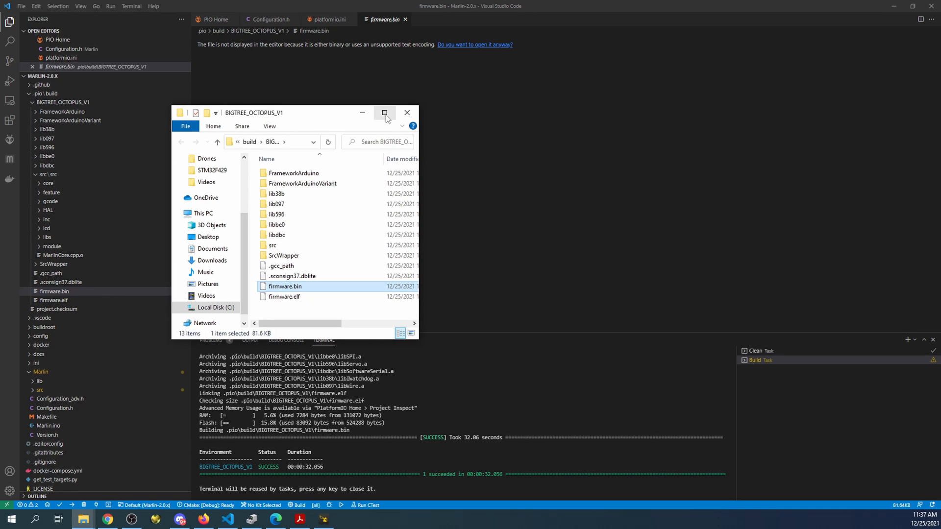
Maximize File Explorer and bring up Send to USB Drive (D:) for firmware.bin
{"action": "left_click", "coordinate": [385, 113]}
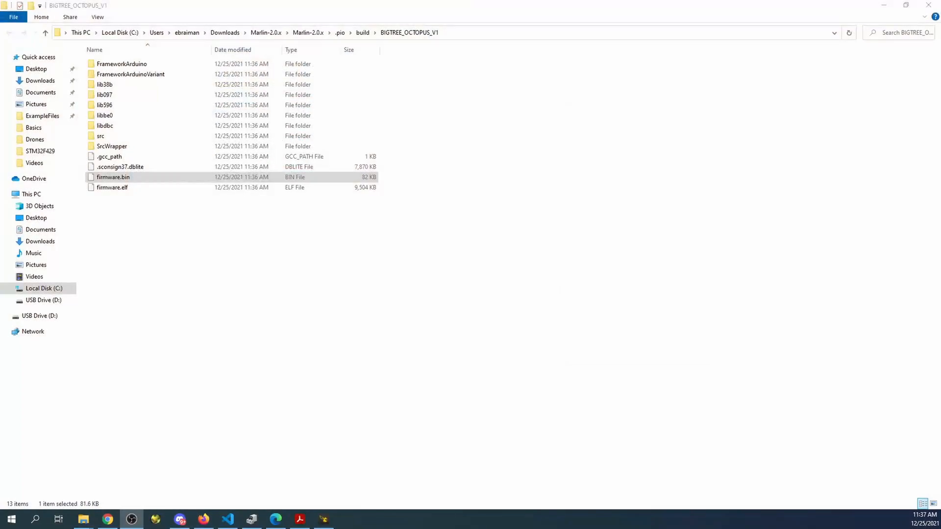
{"action": "right_click", "coordinate": [113, 176]}
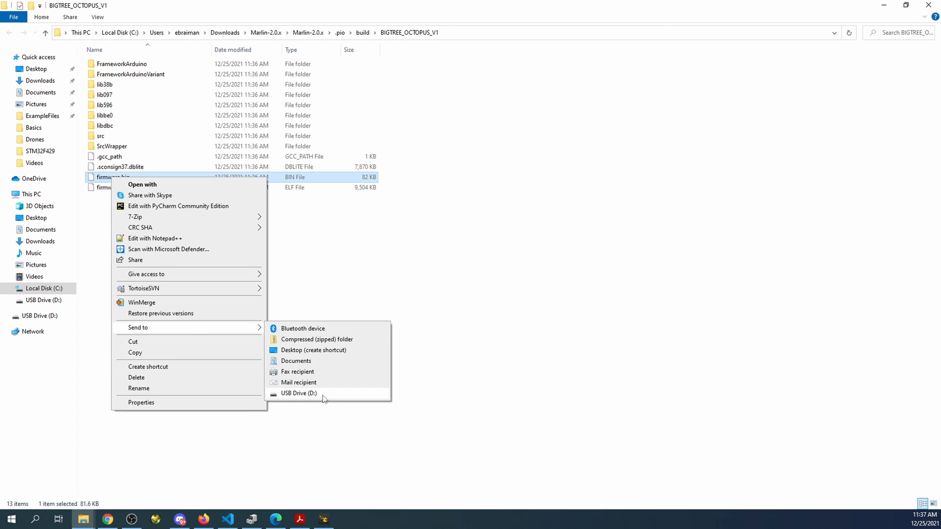
{"action": "left_click", "coordinate": [298, 393]}
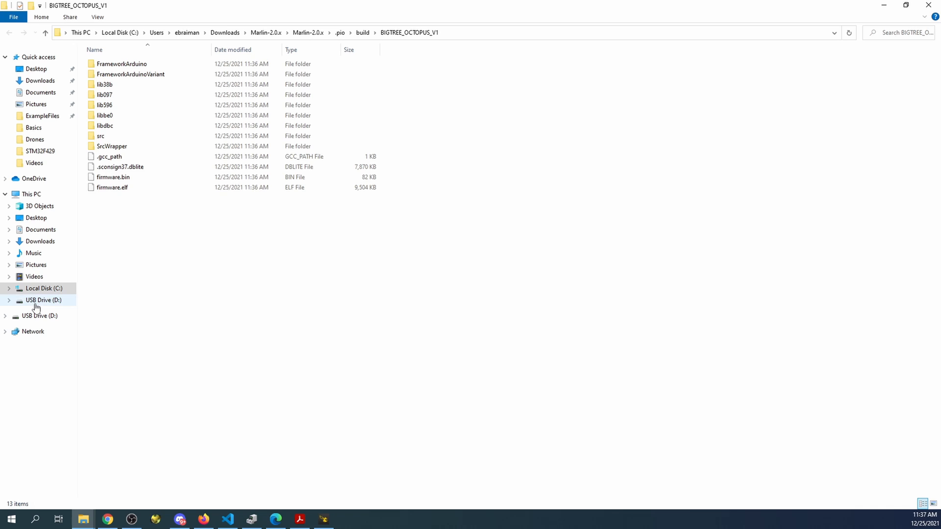
{"action": "left_click", "coordinate": [43, 300]}
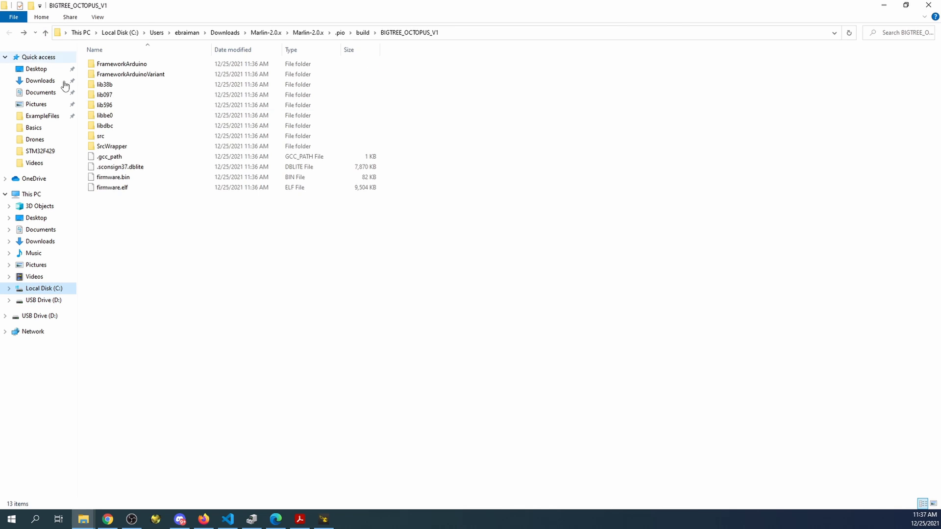
{"action": "right_click", "coordinate": [113, 177]}
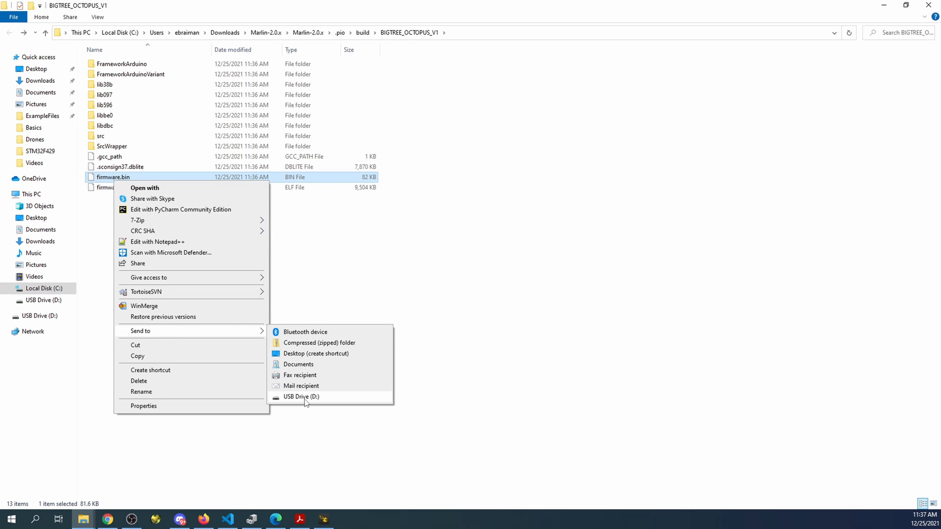
Copy firmware.bin onto USB Drive (D:), next to FIRMWARE.CUR
{"action": "left_click", "coordinate": [300, 396]}
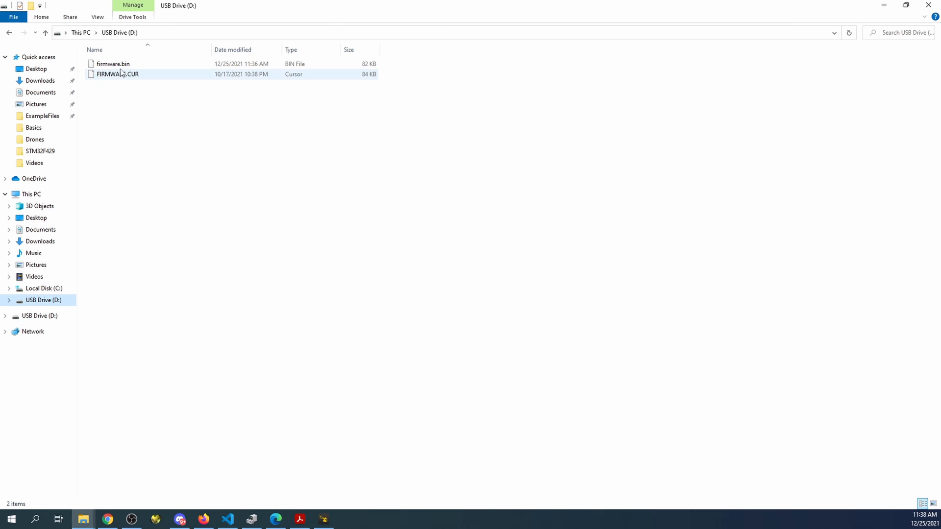
{"action": "mouse_move", "coordinate": [124, 76]}
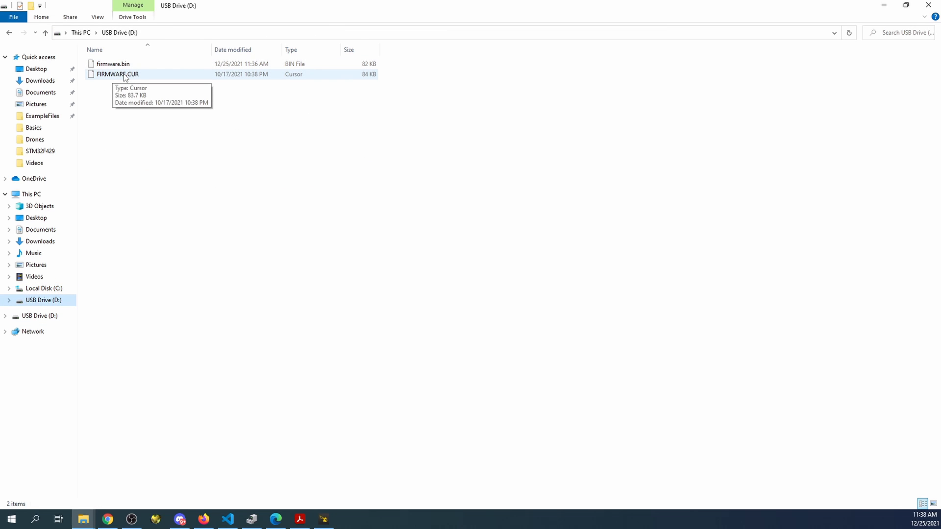
{"action": "mouse_move", "coordinate": [138, 78]}
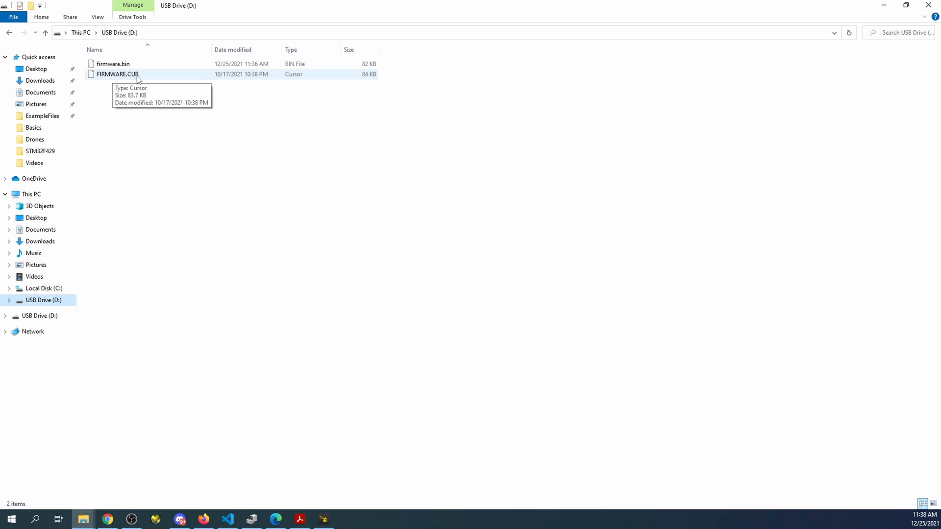